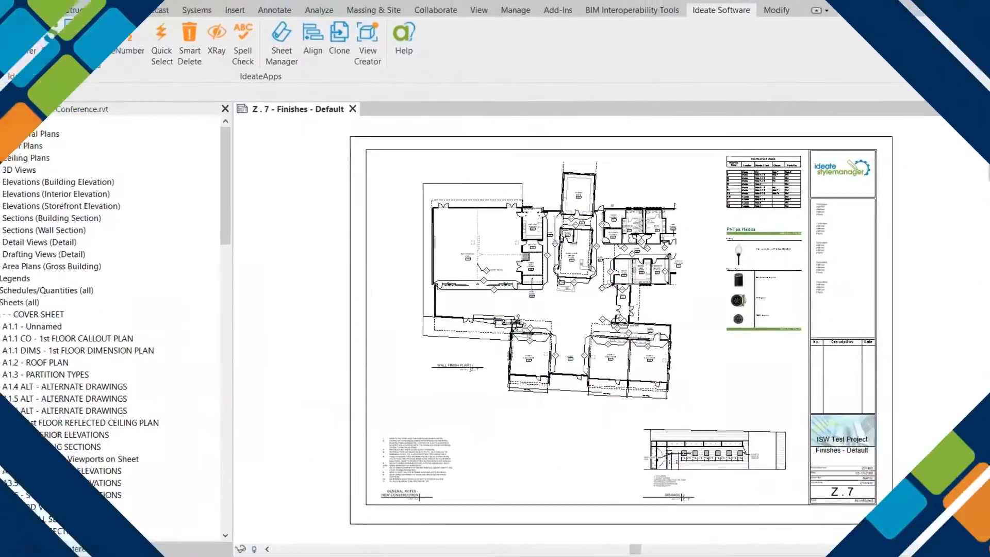
- Browse StyleManager's line styles, line patterns, filters, view templates, fonts and dimension styles, then close it
left_click(105, 54)
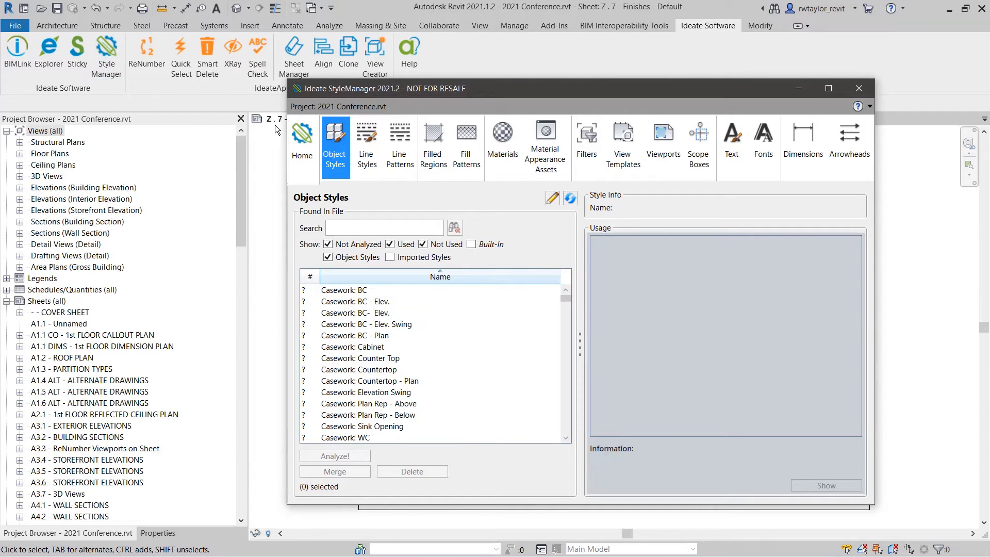
left_click(367, 140)
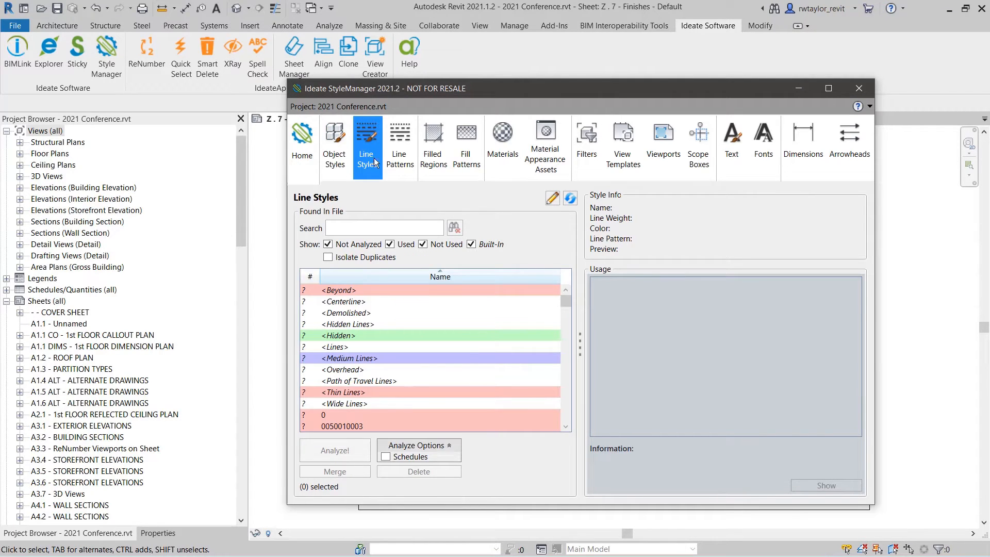
left_click(400, 139)
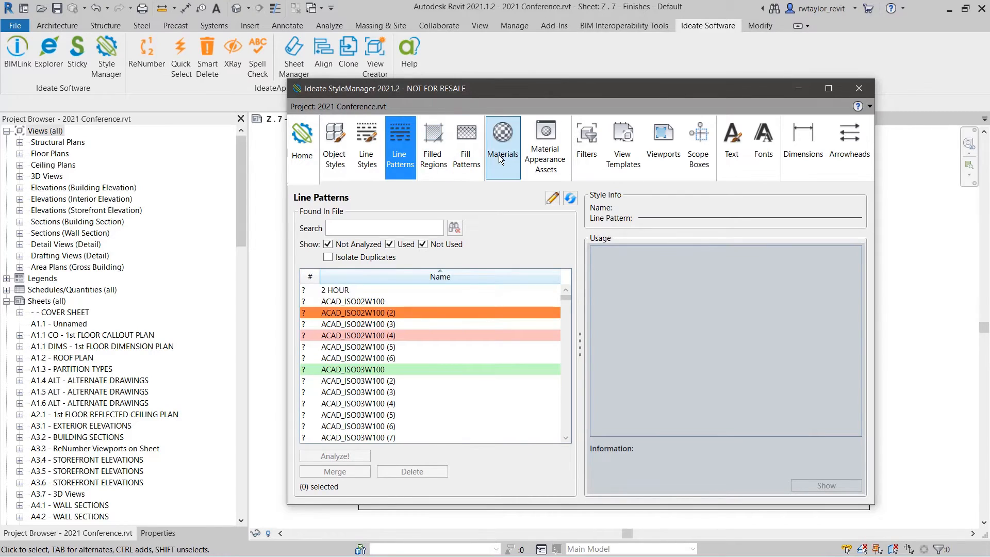
left_click(587, 139)
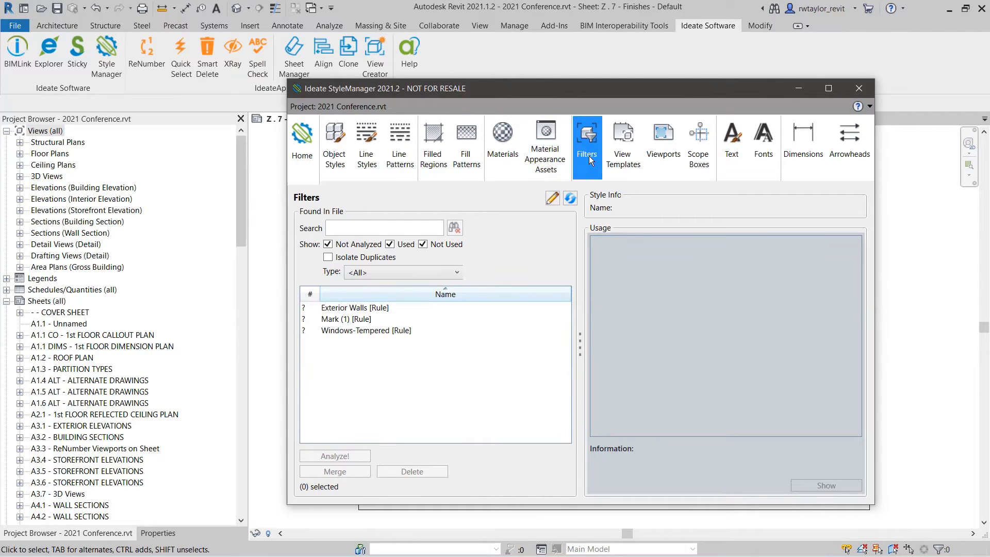
left_click(623, 145)
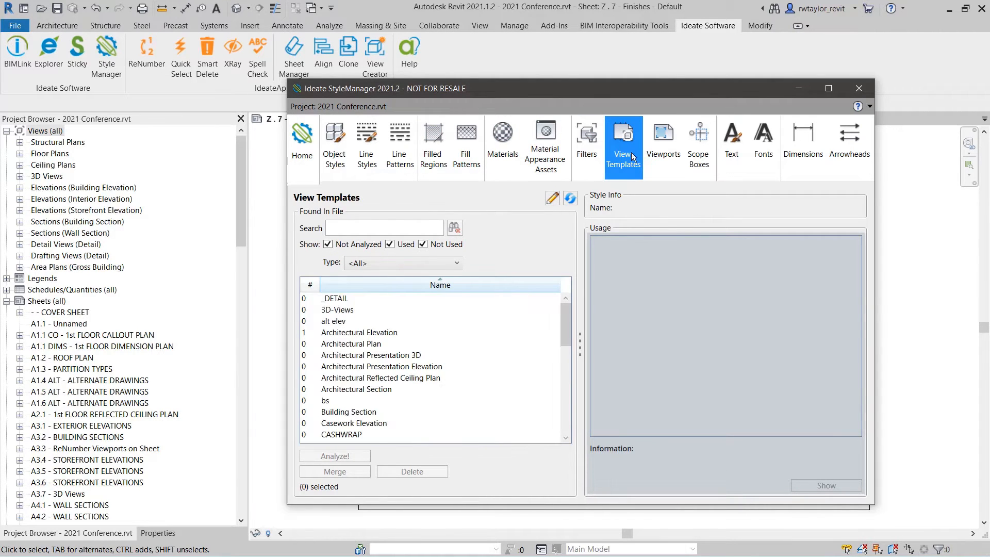
left_click(763, 136)
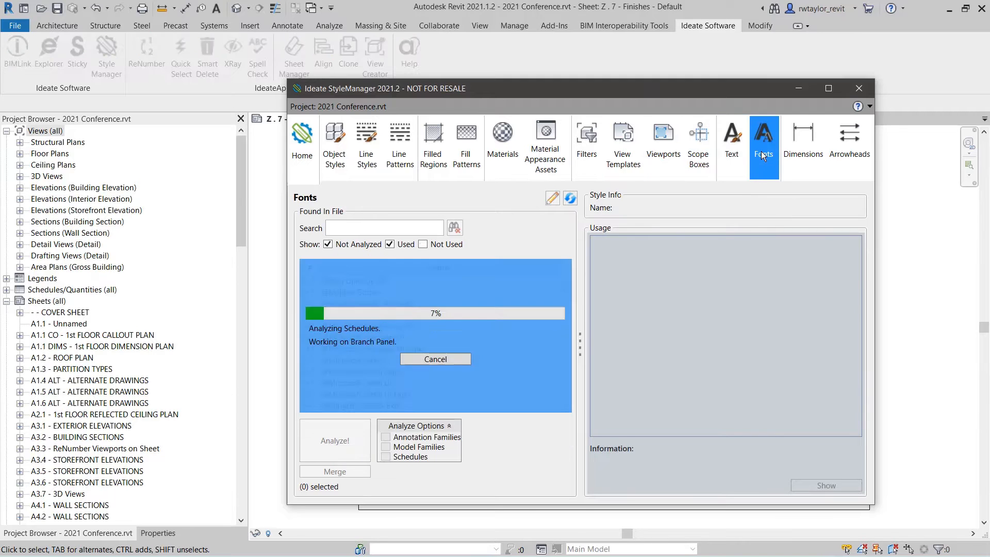
left_click(802, 140)
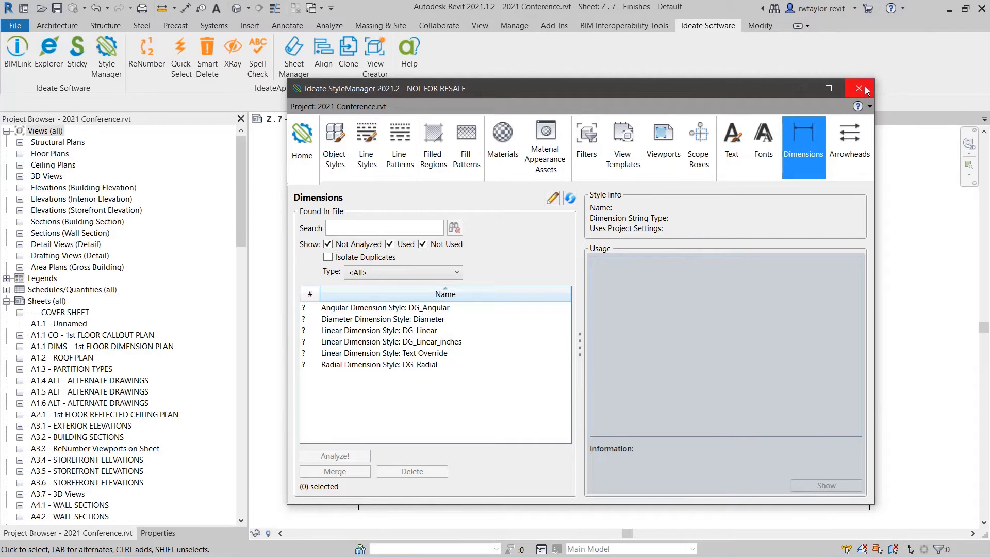
left_click(860, 89)
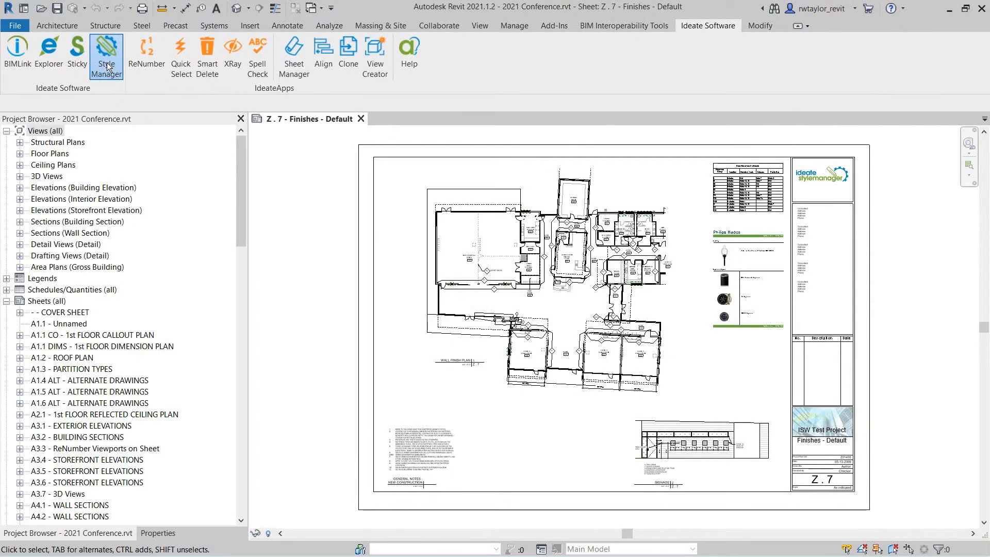
- Search object styles for 'casew', analyze casework usage and select the styles with 0 uses
left_click(107, 49)
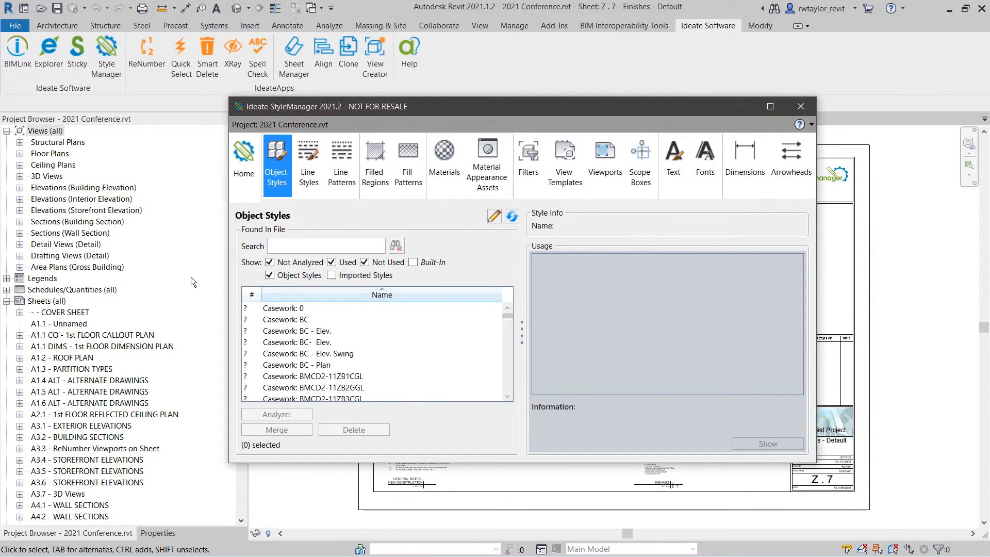
left_click(326, 245)
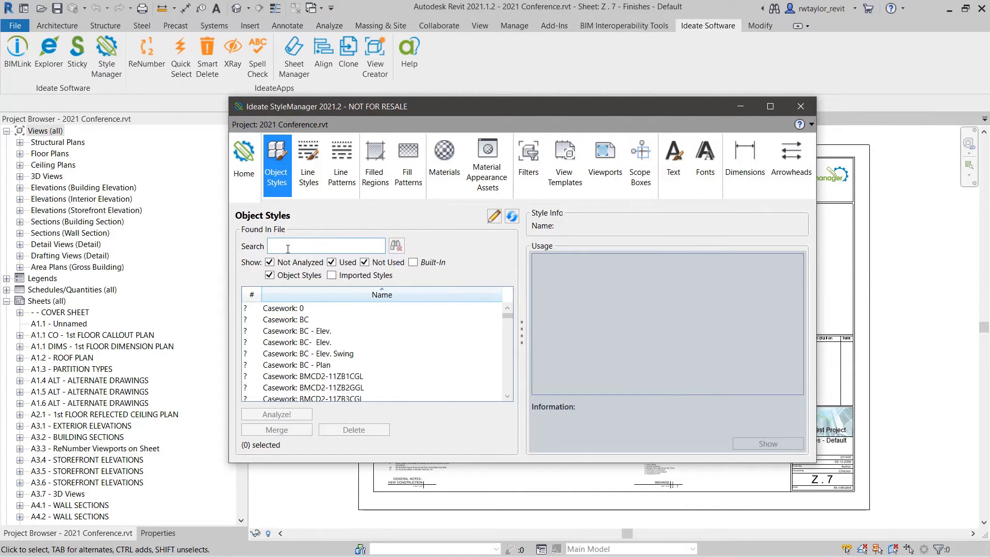
type("casework")
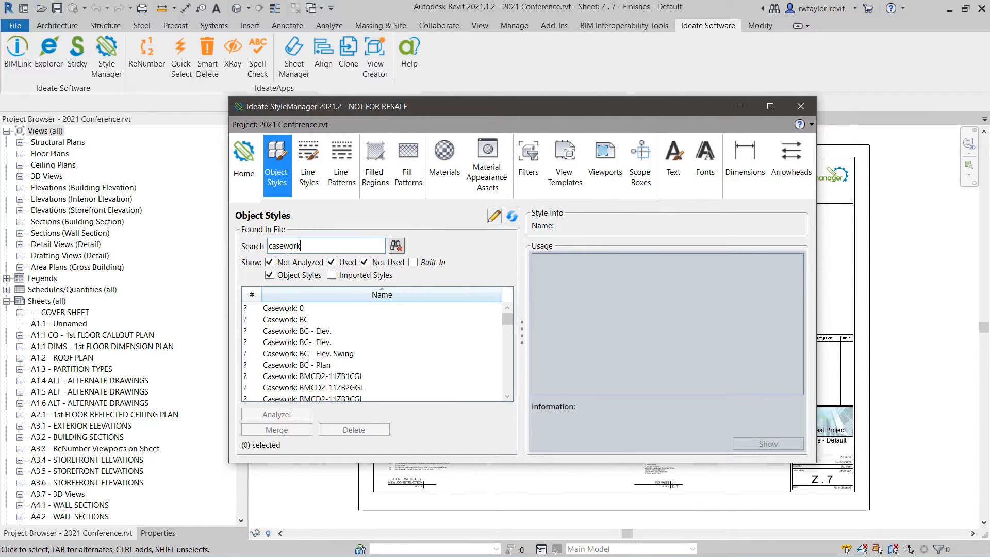
left_click(282, 308)
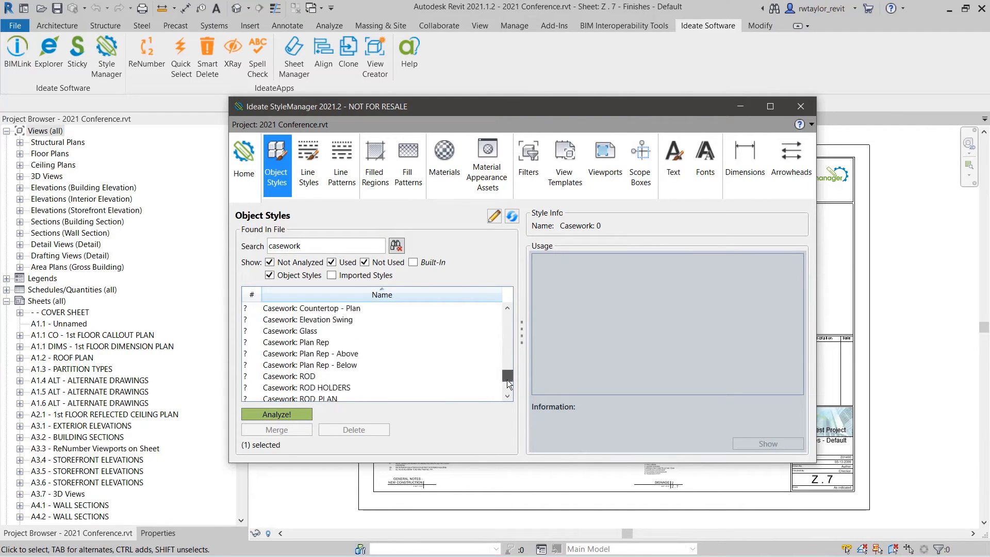
scroll("down", 3)
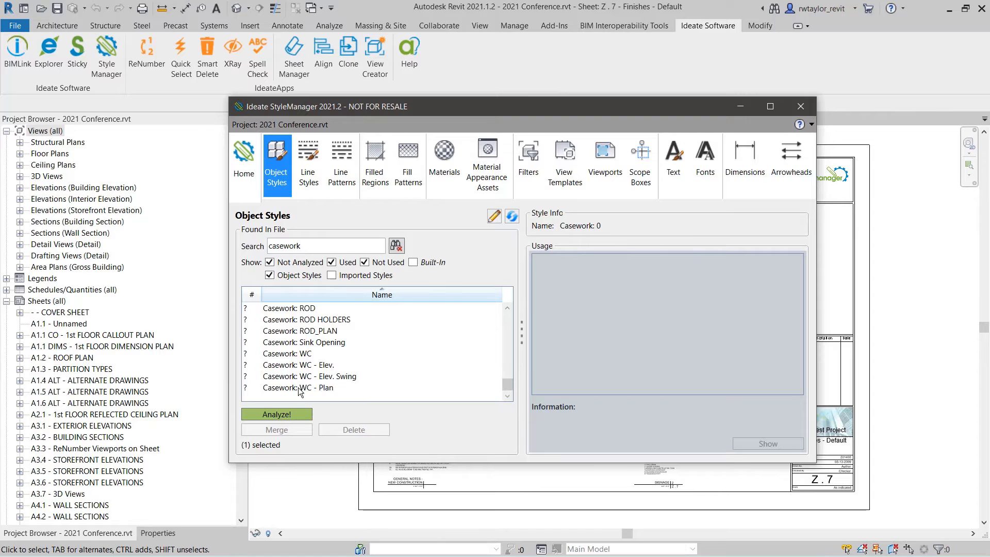
left_click(276, 415)
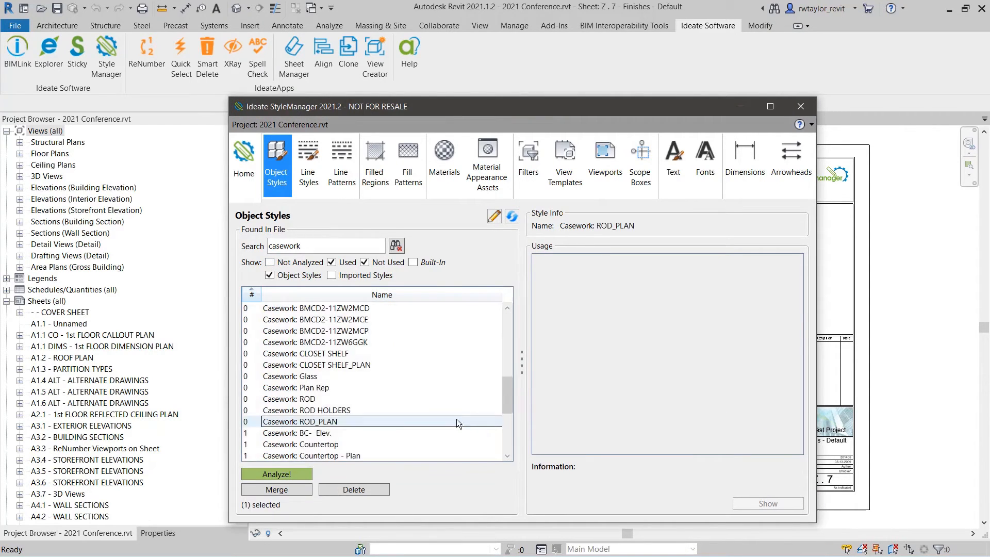
left_click(278, 489)
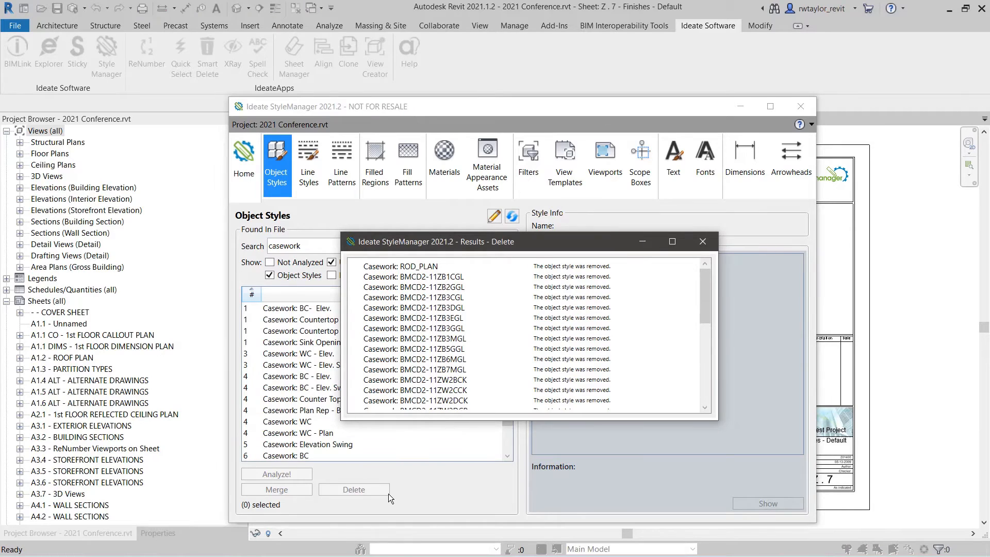
- Check why the Operable Partition's Plan Rep - Above style cannot be merged
scroll("down", 3)
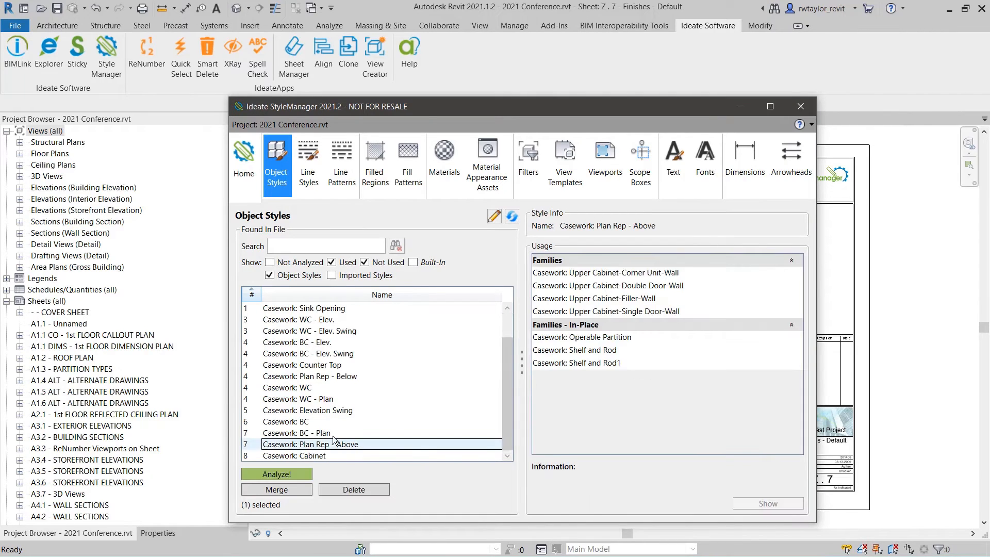
left_click(582, 337)
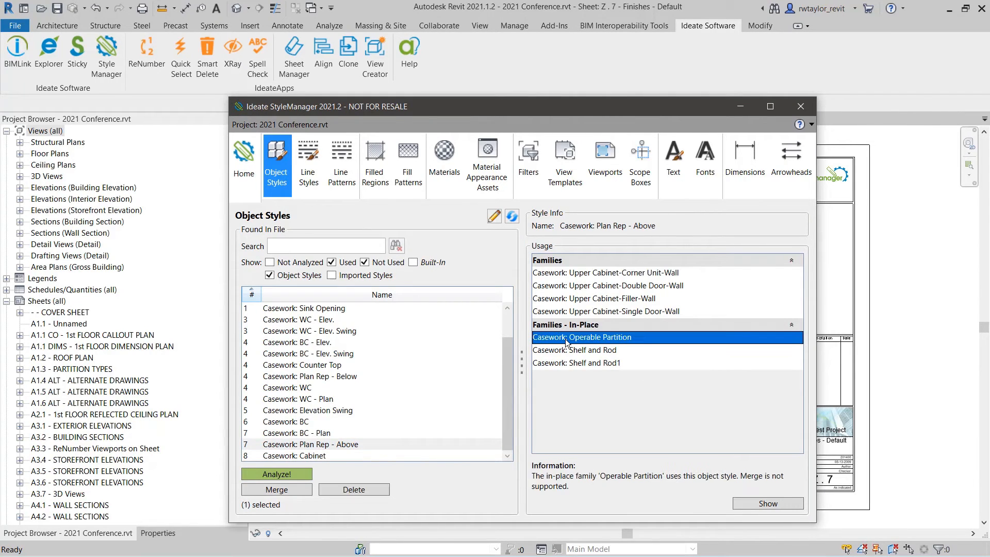
mouse_move(431, 316)
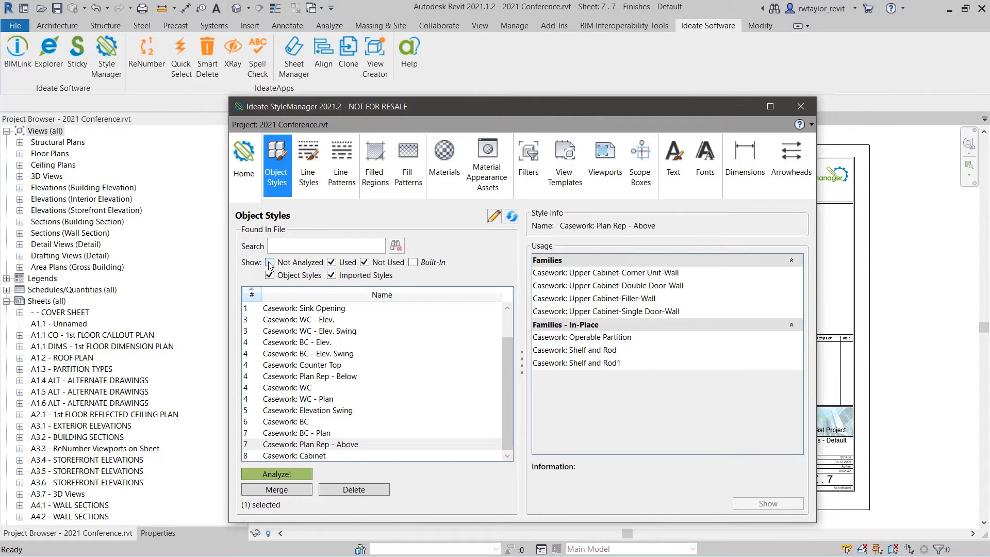
- Analyze usage of the A8-1 DOOR DETAILS.dwg import styles and filter the list to 'door'
left_click(269, 263)
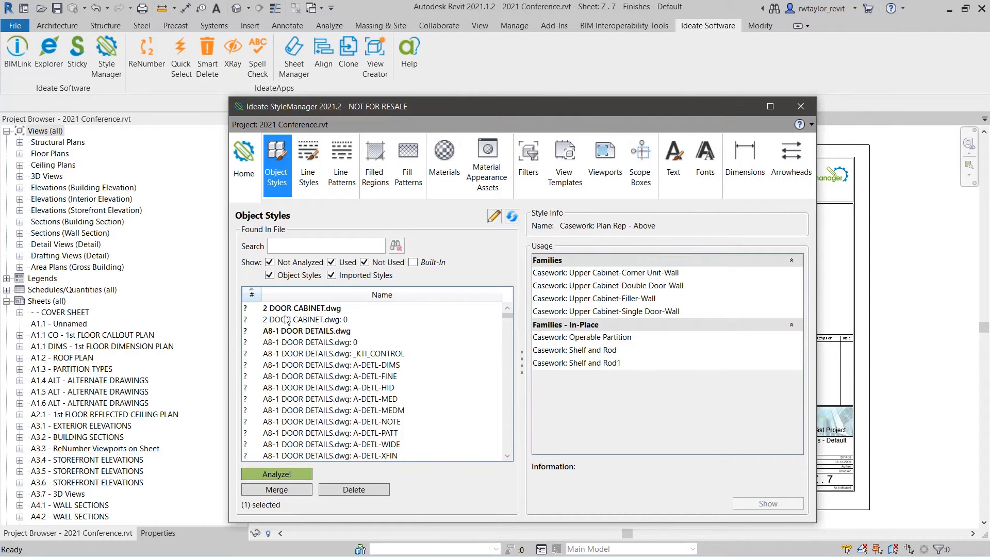
left_click(306, 330)
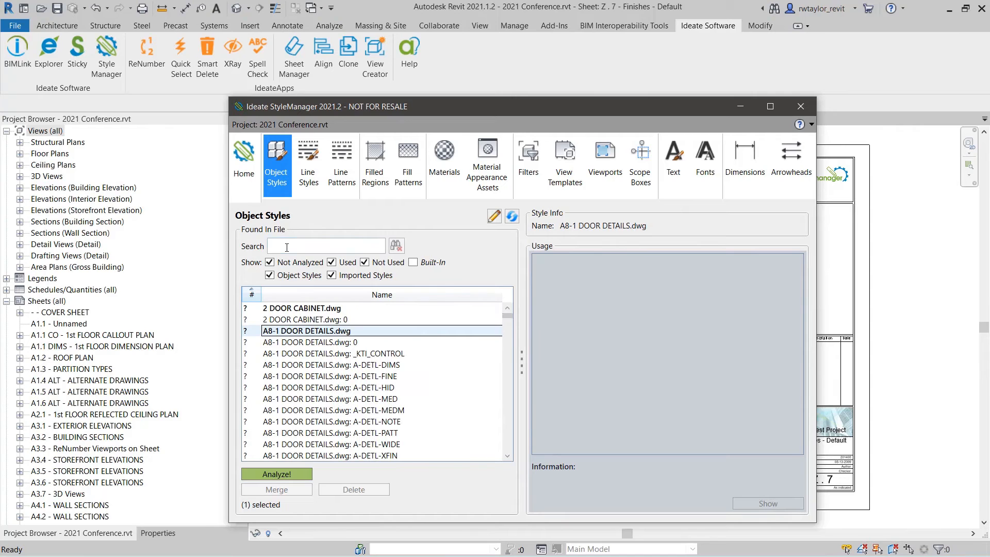
left_click(278, 474)
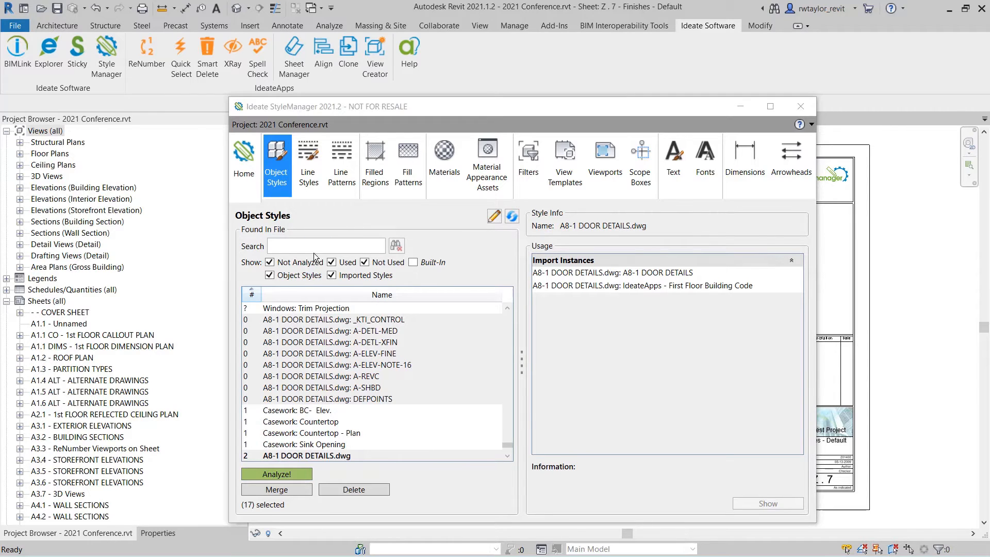
type("door")
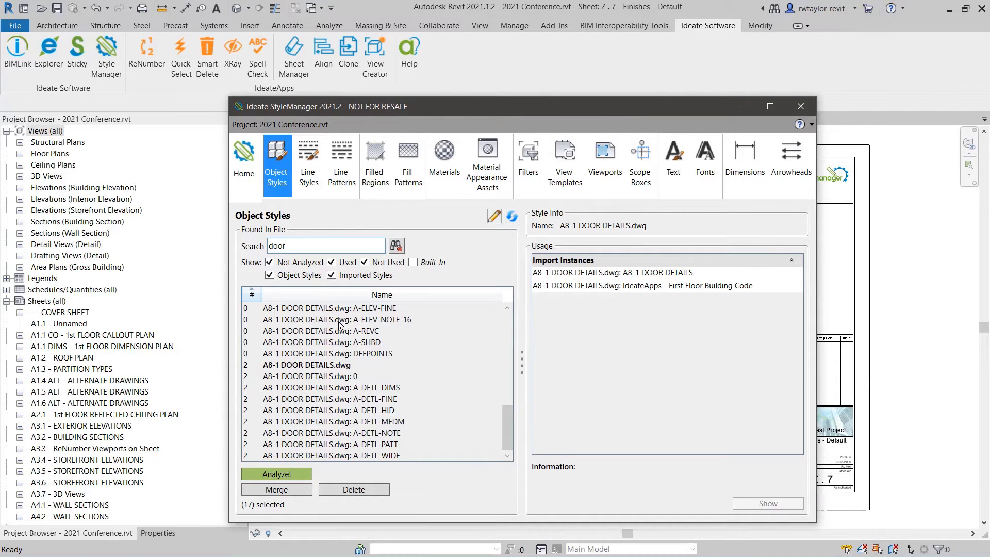
left_click(270, 262)
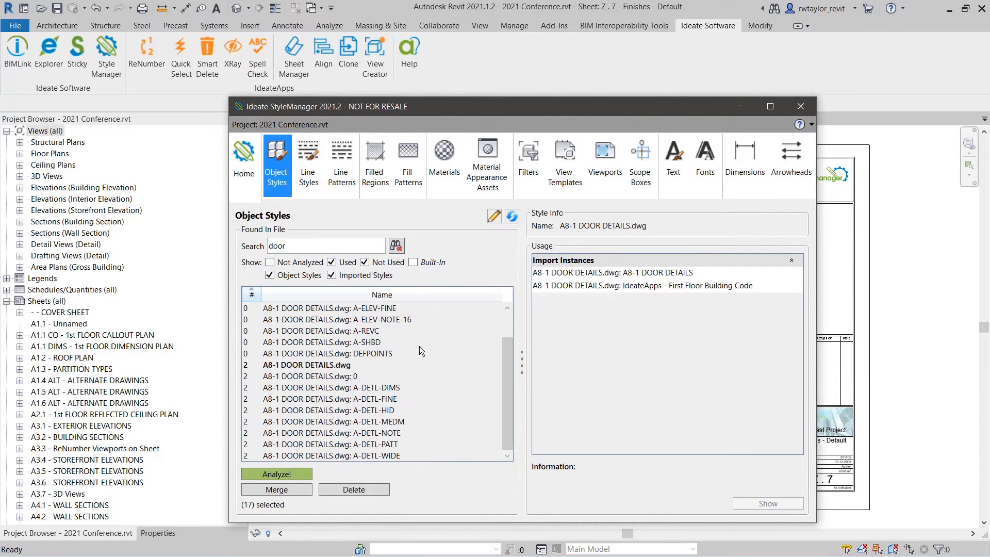
- Select the unused door detail layer styles, delete them and dismiss the removal report
left_click(328, 308)
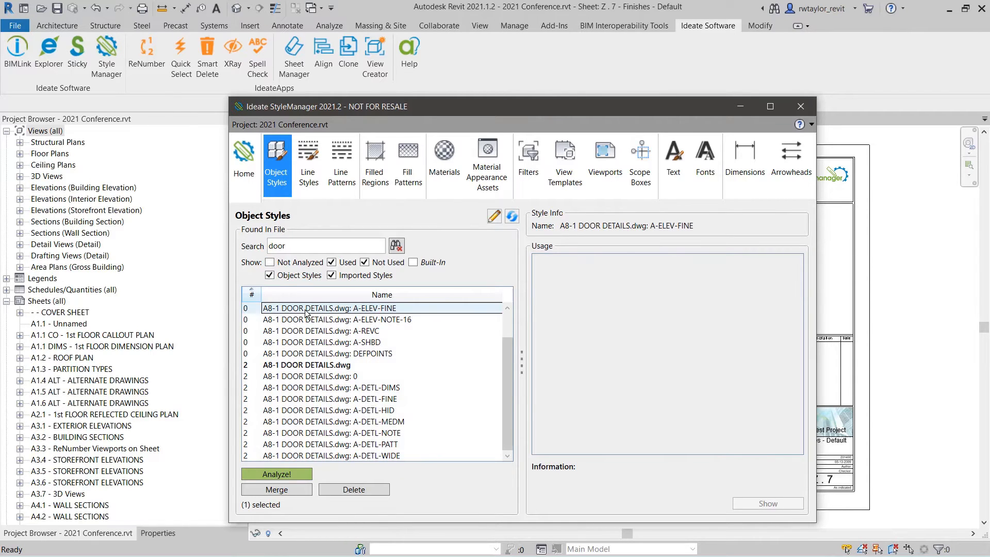
left_click(327, 353)
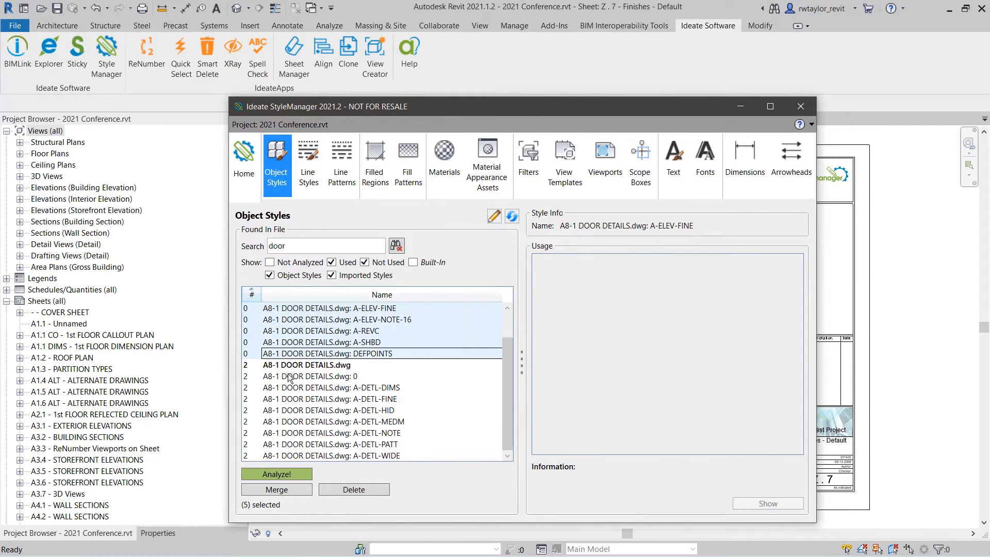
left_click(354, 489)
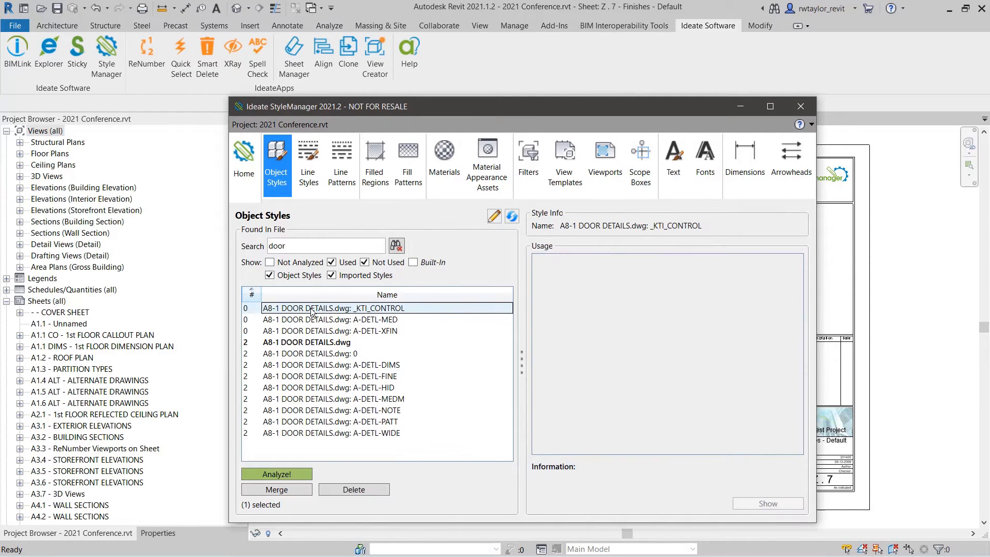
mouse_move(297, 336)
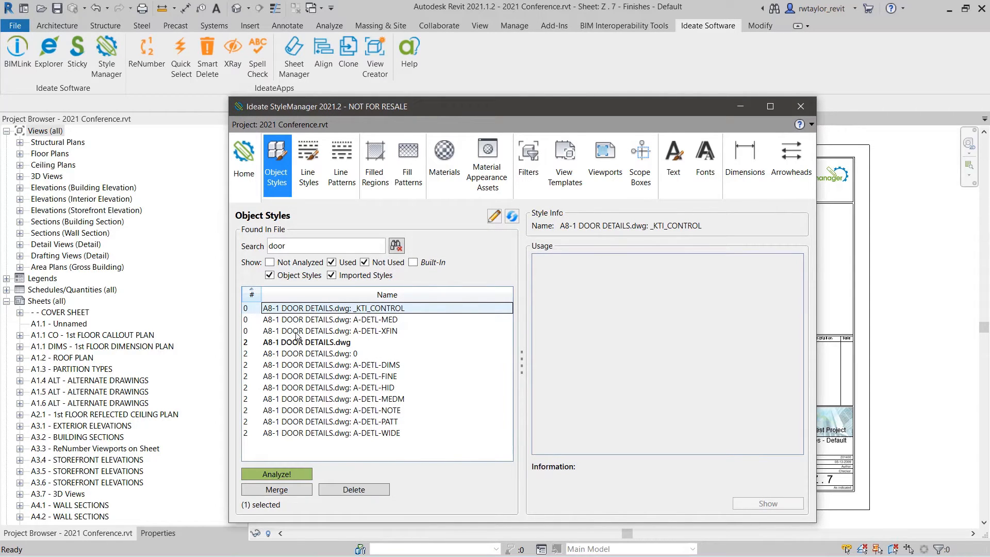
left_click(354, 489)
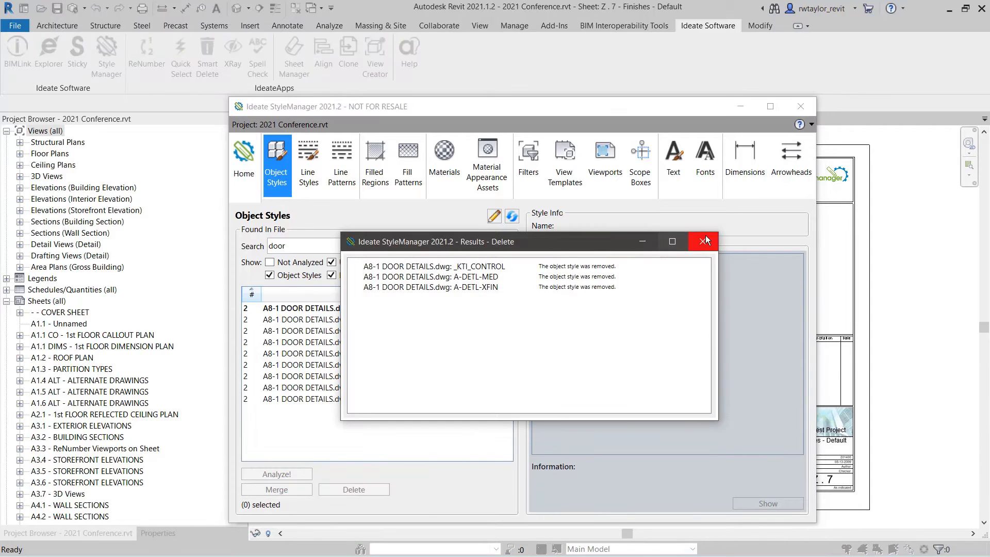
left_click(703, 241)
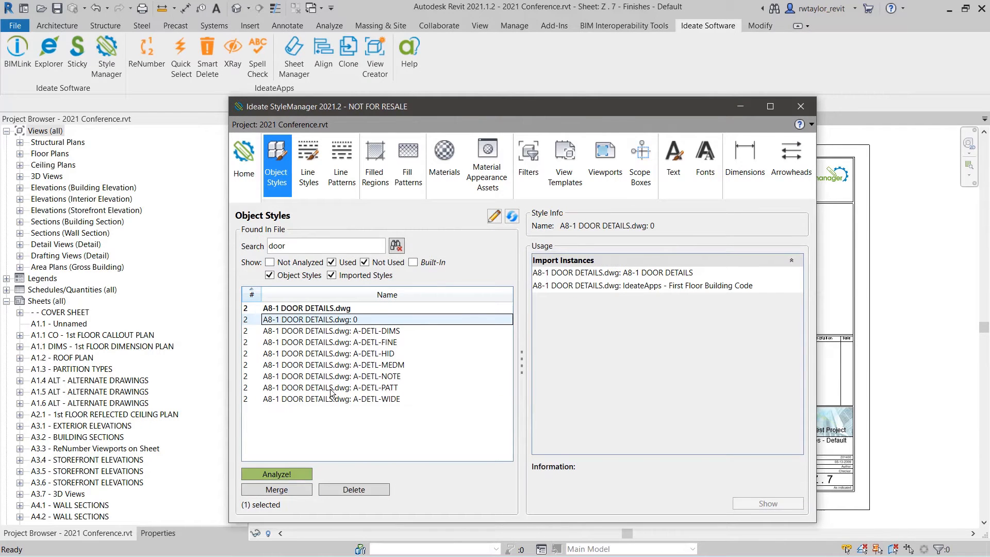
- Cancel merging door detail styles and rerun the door search on Revit's not-analyzed object styles
left_click(277, 489)
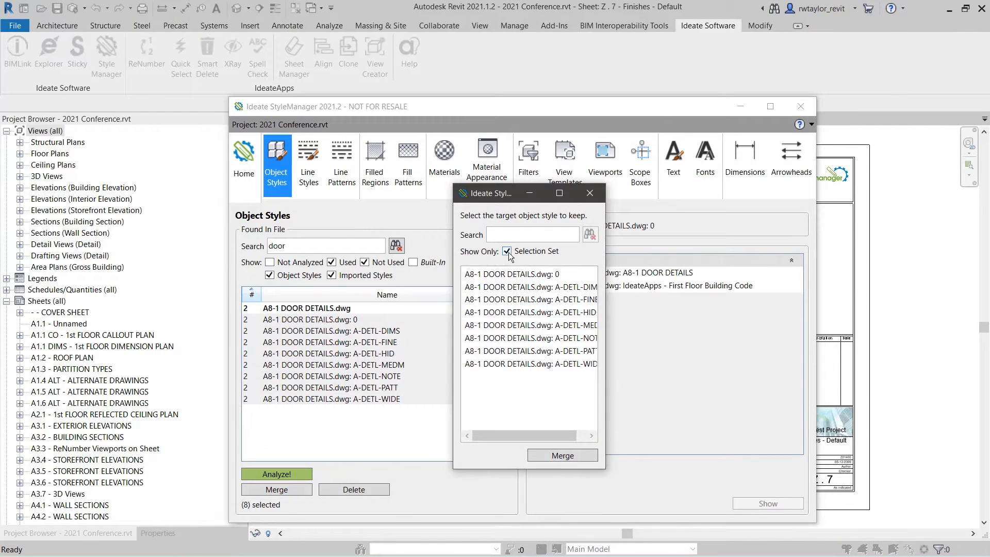
left_click(562, 456)
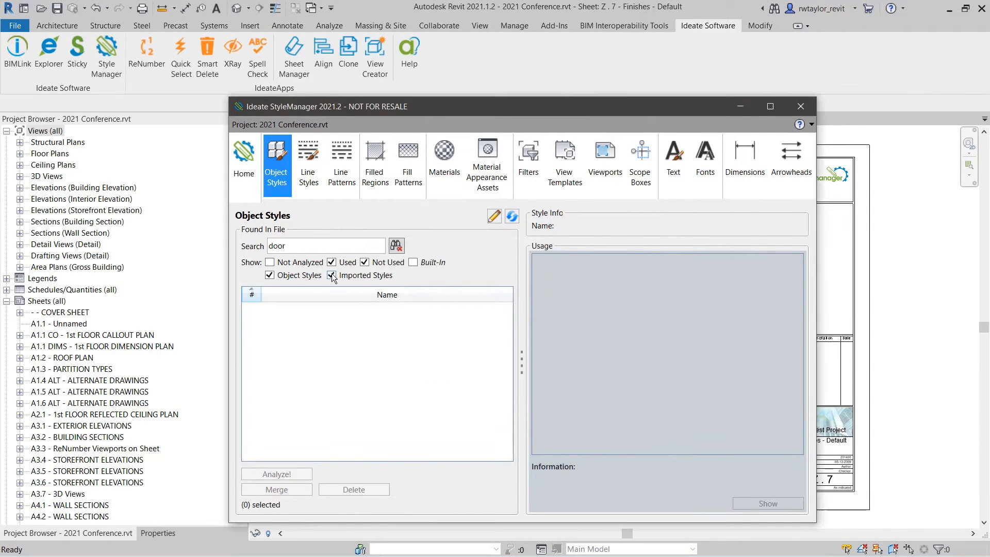
left_click(396, 245)
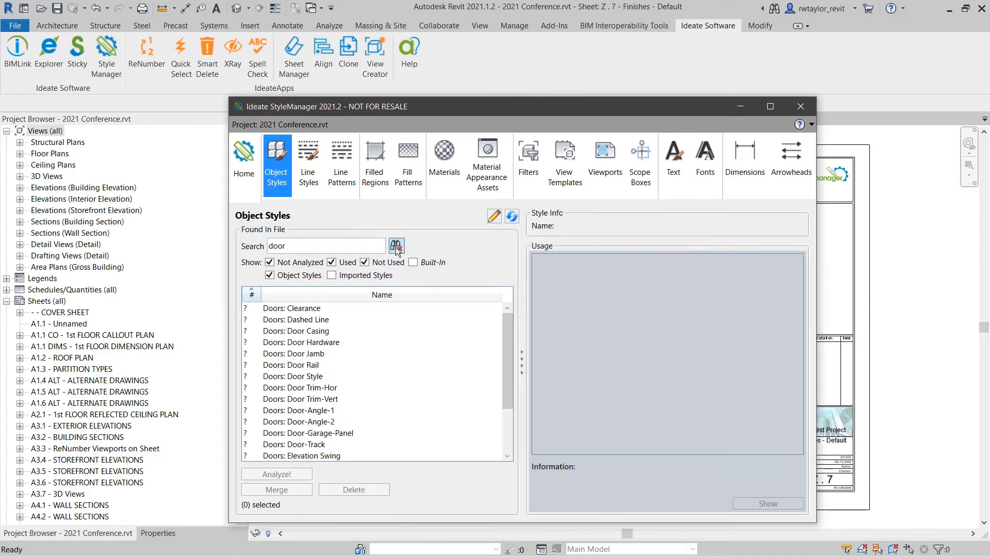
left_click(332, 276)
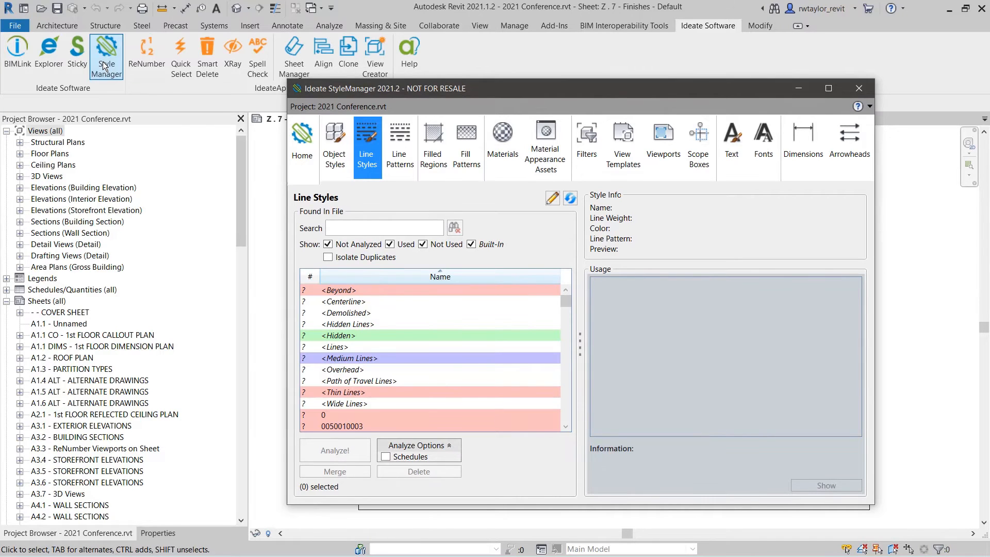
mouse_move(326, 267)
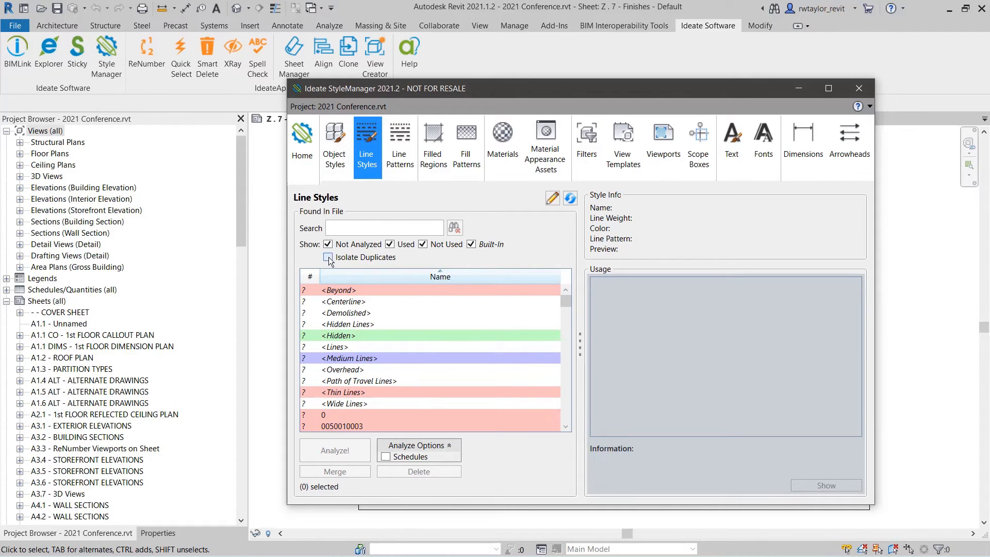
- Isolate duplicates, analyze the -2- FINE MEDIUM group and keep the two lightly used styles selected
left_click(328, 258)
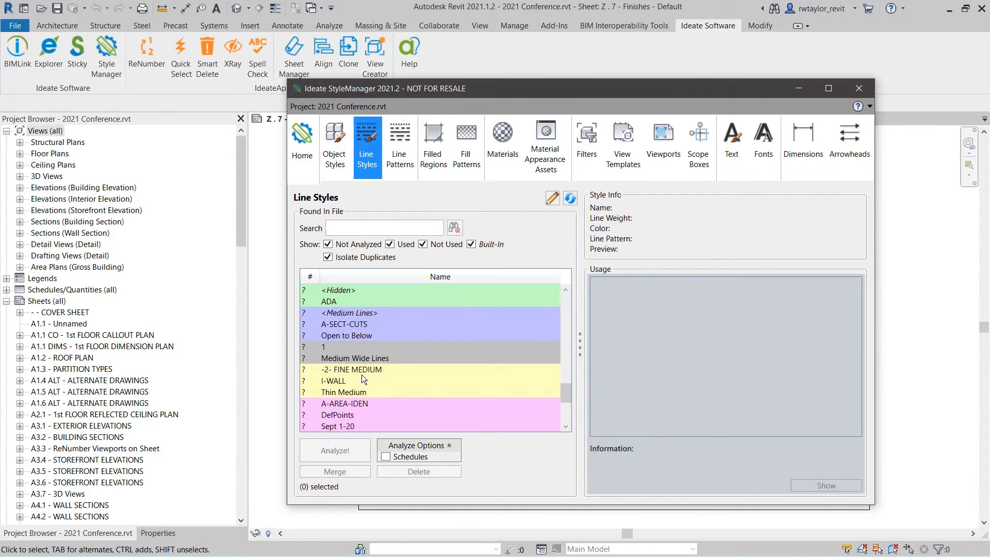
left_click(361, 369)
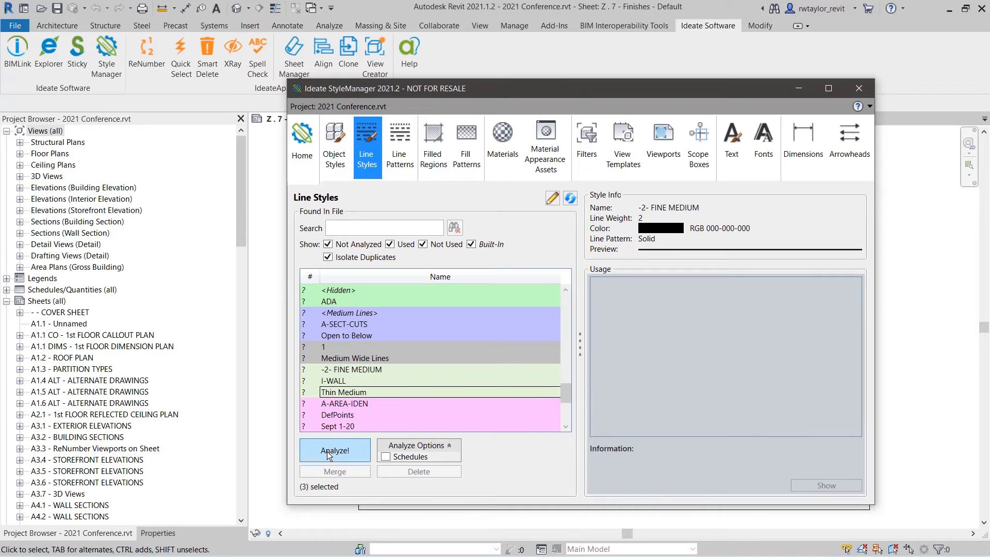
left_click(334, 450)
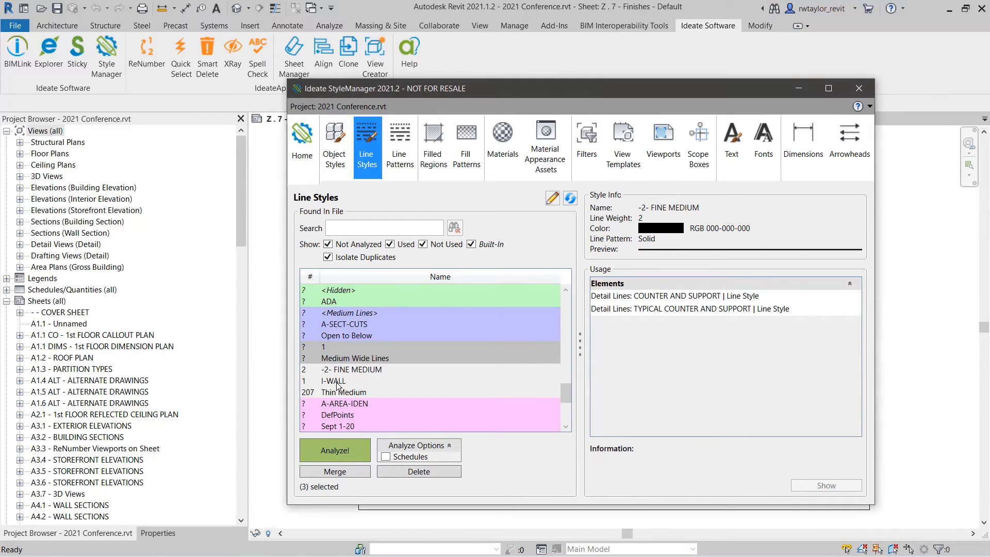
left_click(333, 380)
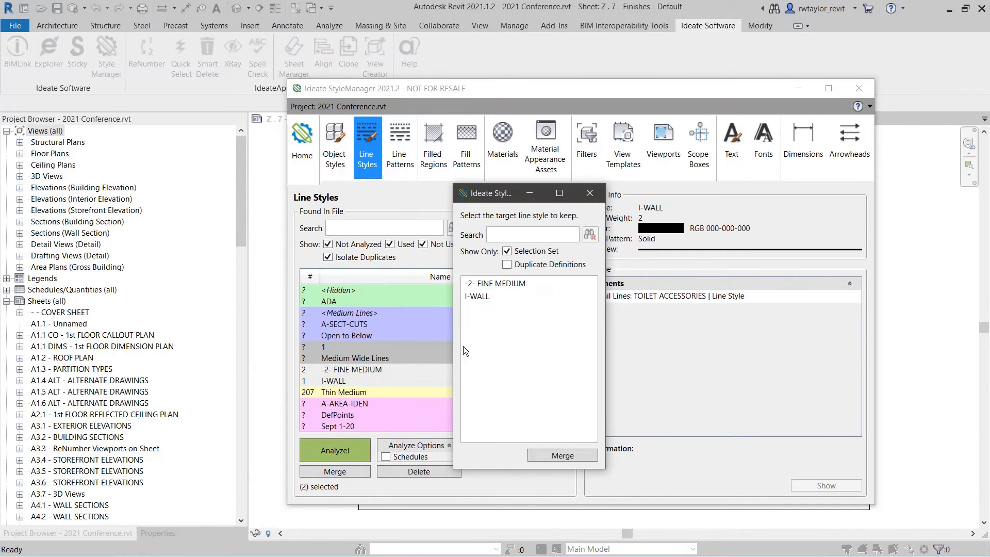
- Limit merge targets to duplicate definitions and merge both styles into Thin Medium
left_click(506, 250)
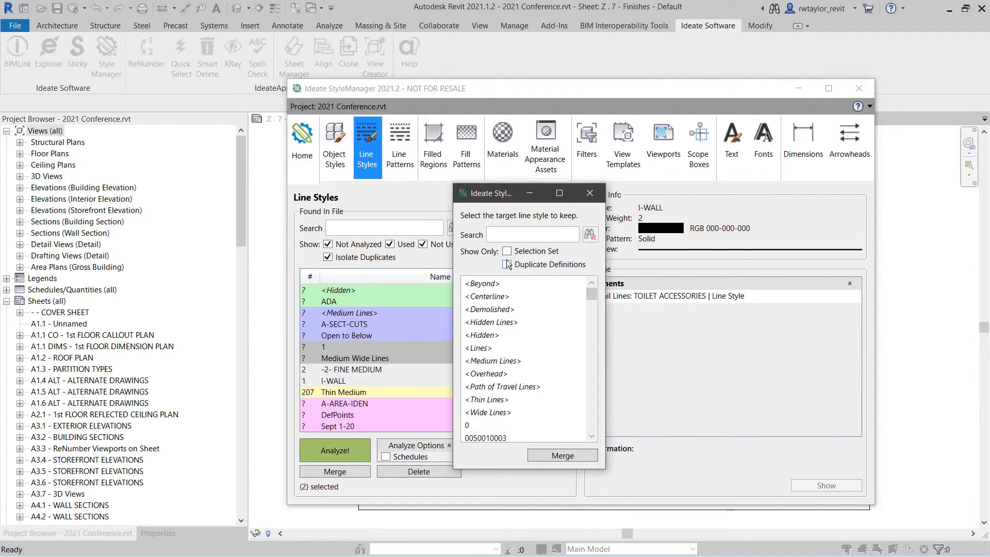
left_click(507, 264)
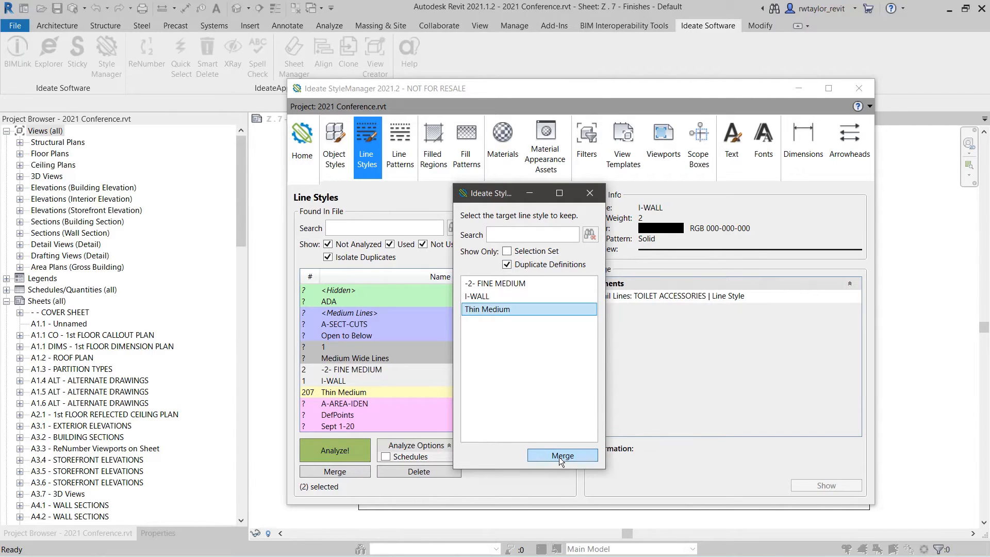
left_click(563, 455)
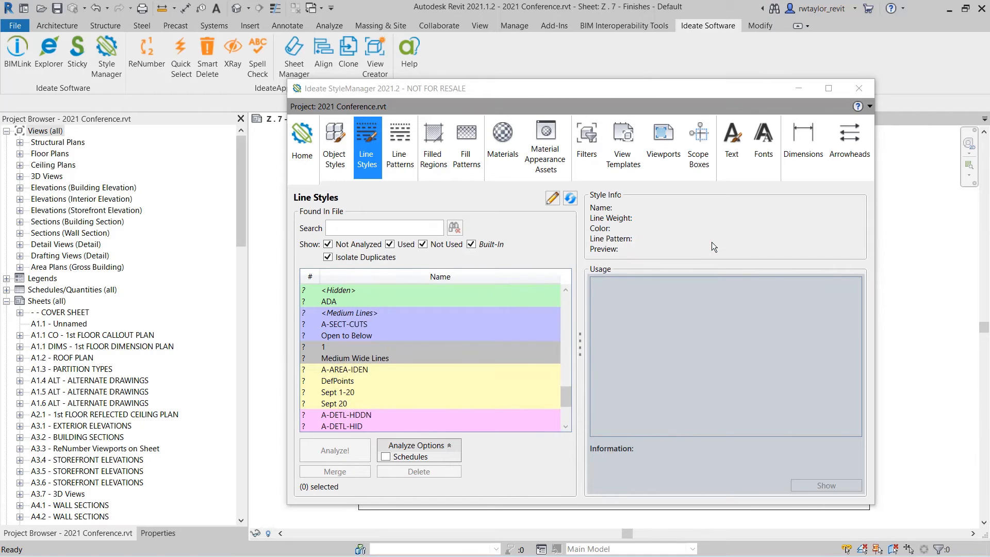
- Confirm the merge result before moving to the Trapelo MEP project
left_click(386, 456)
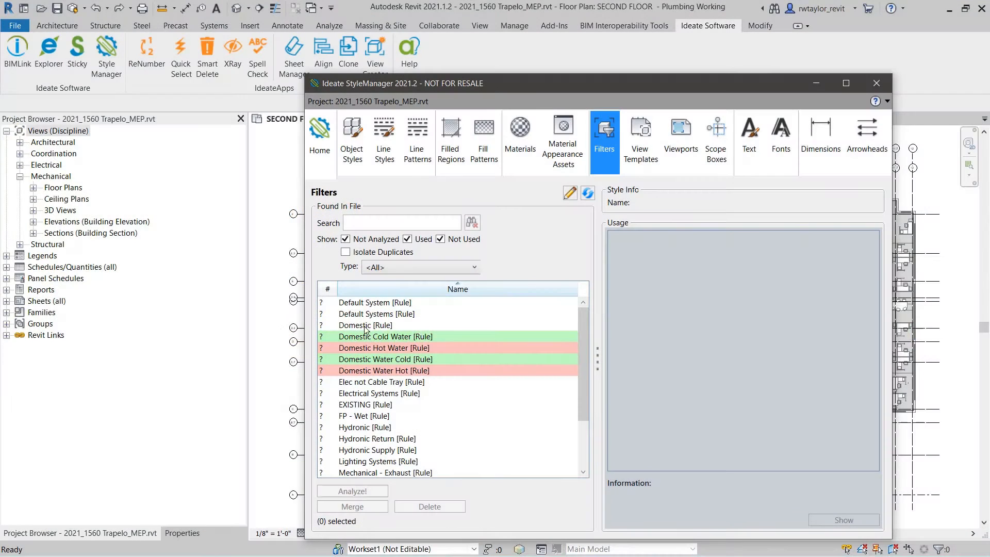
- Analyze all view filters, list the used ones sorted by count and check Default Systems usage
left_click(374, 302)
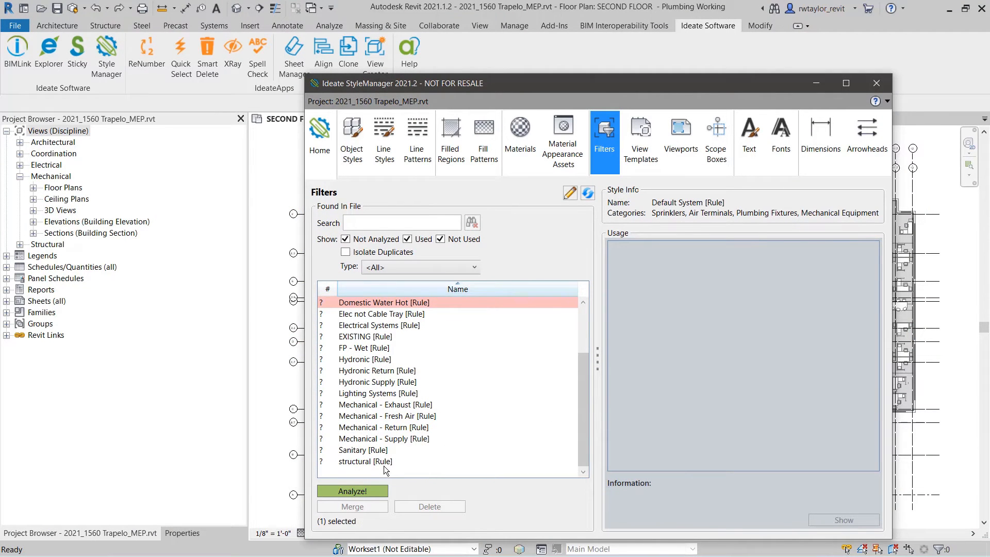
left_click(352, 491)
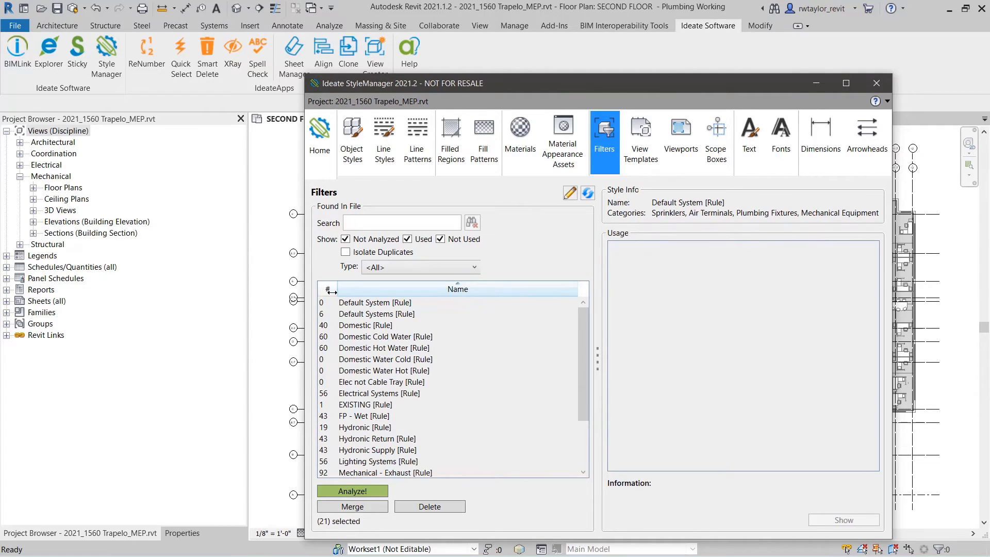
left_click(345, 252)
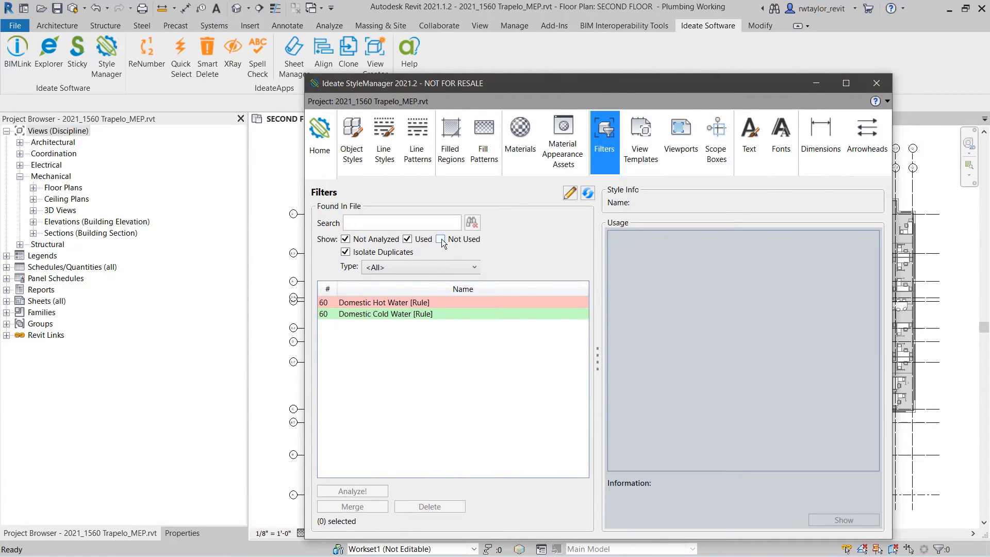
left_click(439, 239)
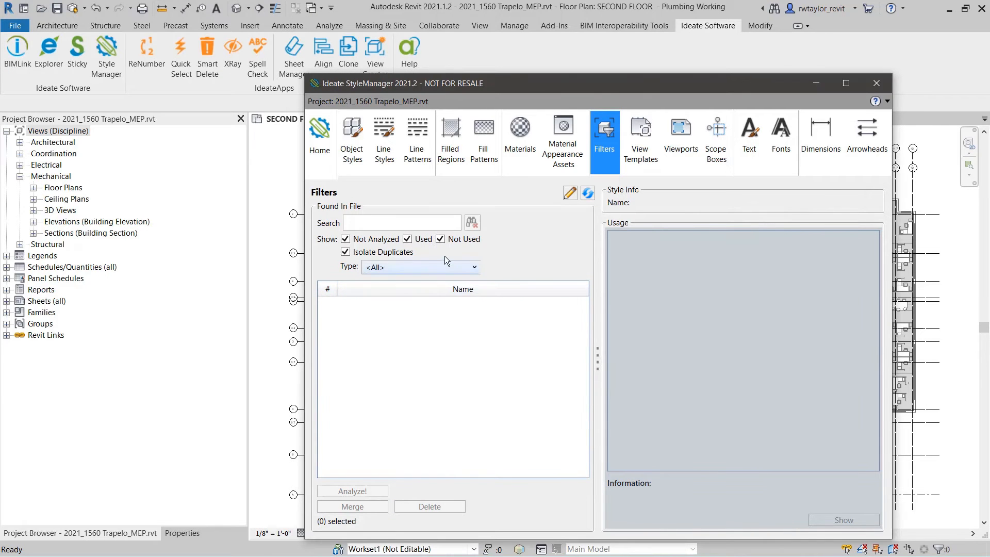
left_click(344, 251)
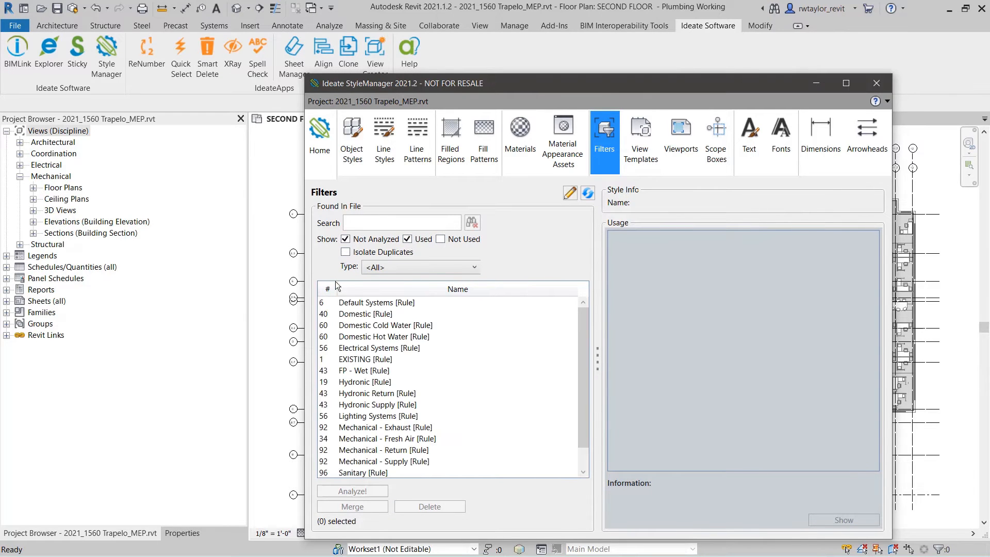
left_click(363, 473)
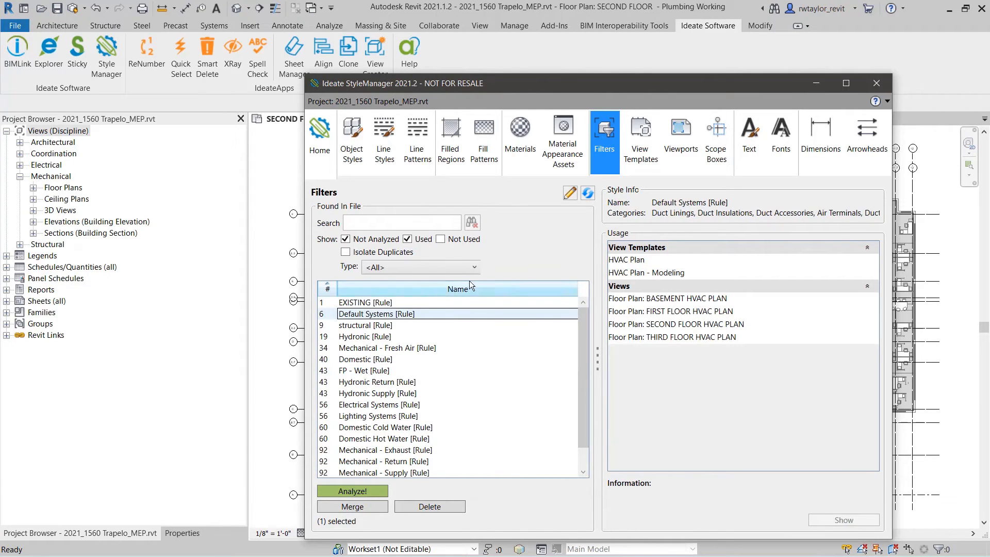
left_click(366, 337)
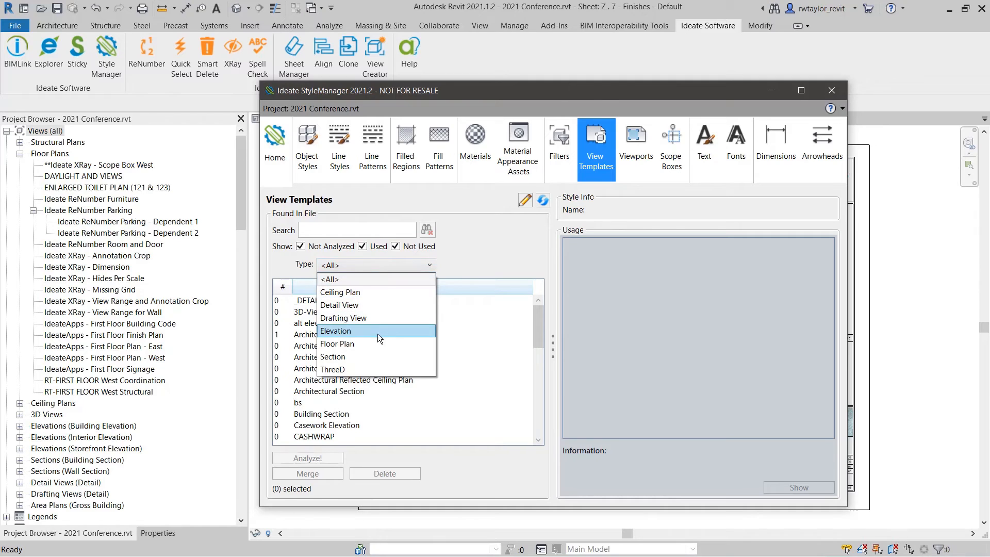
- Filter to floor plan templates, review Ideate Plan's views, open one and close StyleManager
left_click(337, 344)
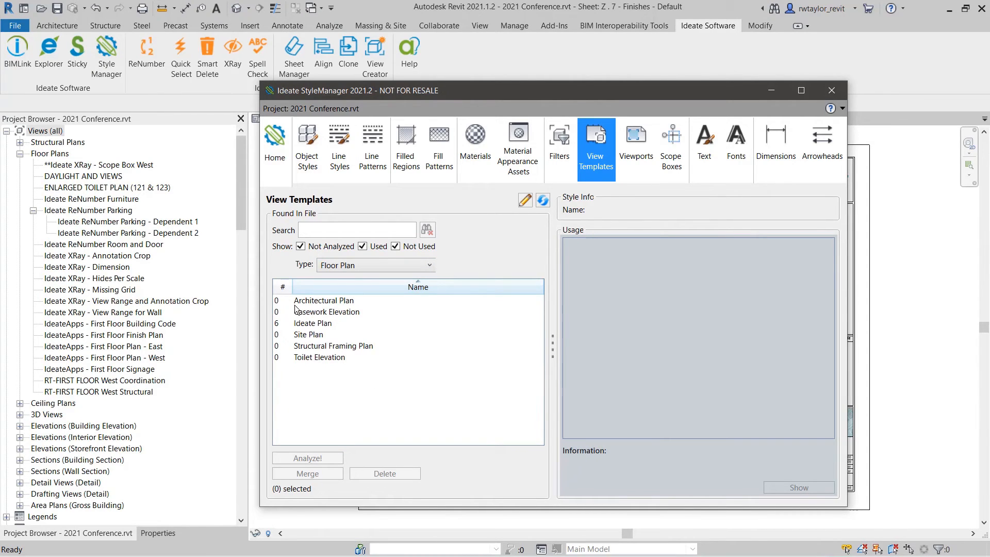
left_click(282, 287)
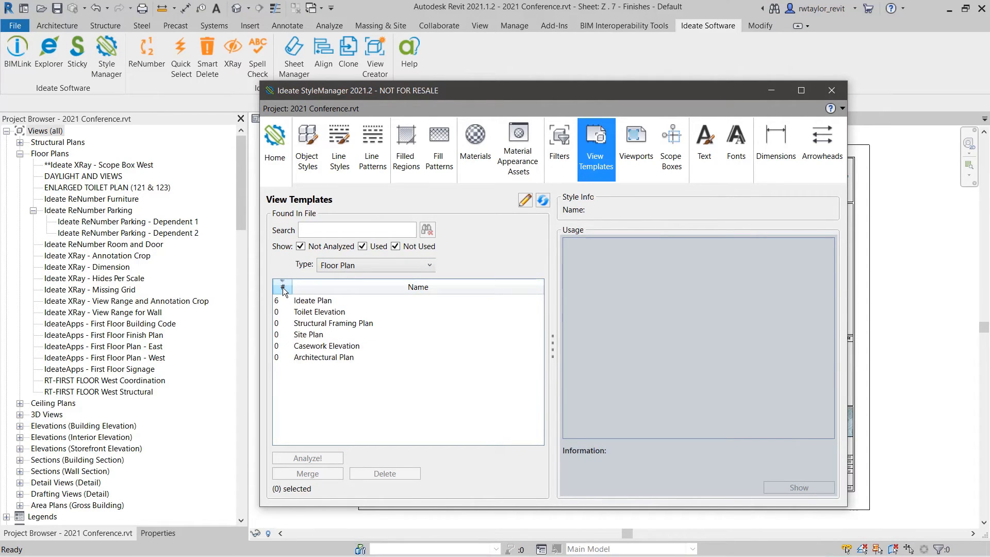
left_click(312, 301)
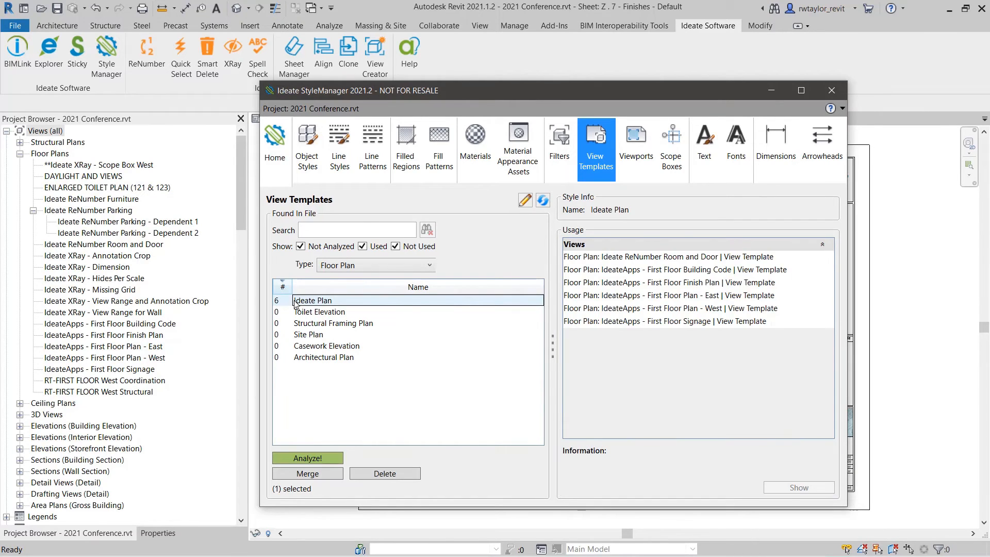
mouse_move(630, 328)
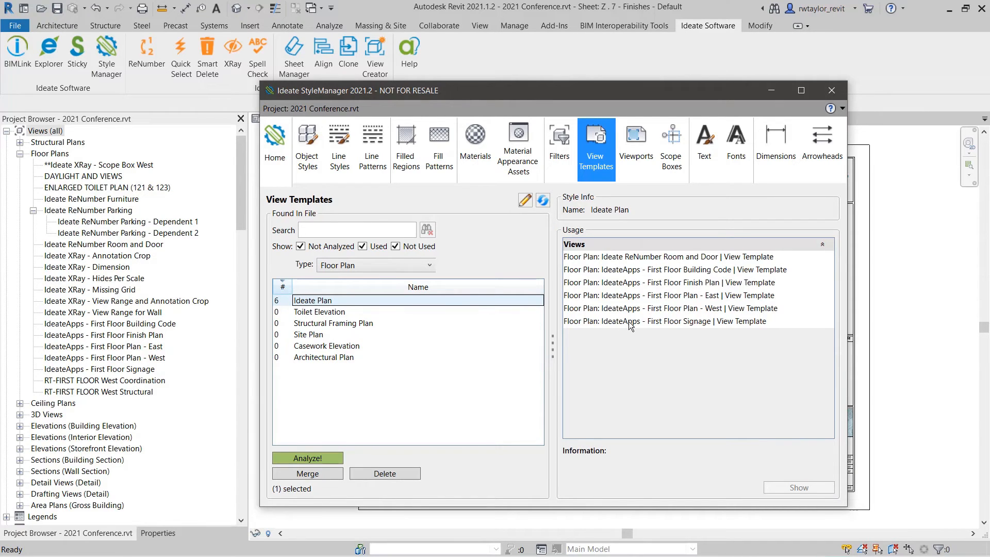
left_click(663, 321)
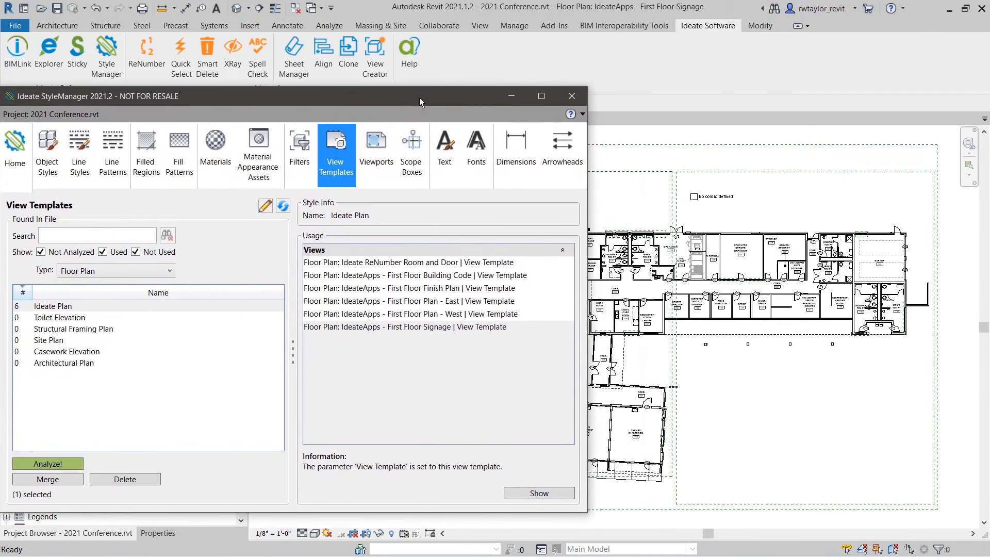
left_click_drag(420, 101, 334, 106)
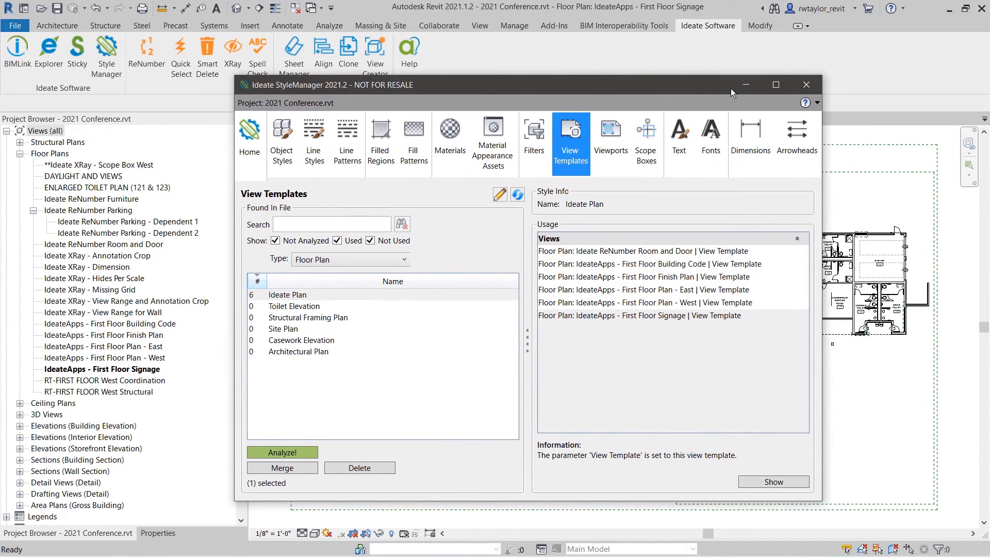
left_click(807, 85)
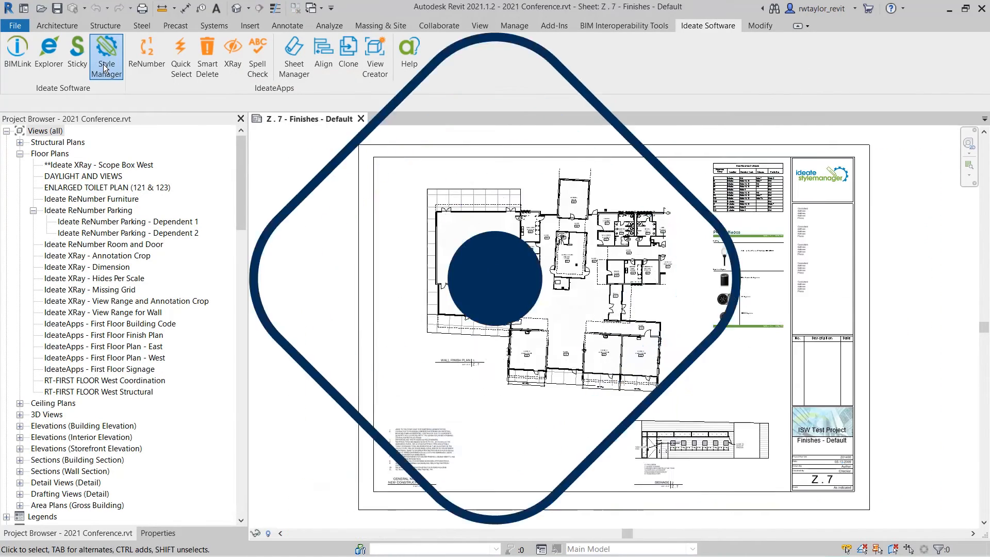
left_click(106, 54)
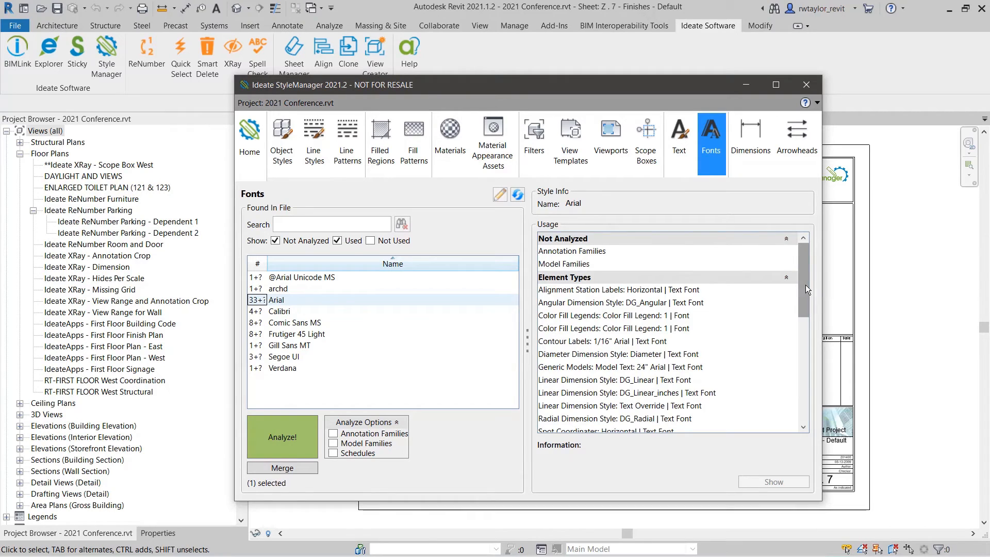
scroll("down", 3)
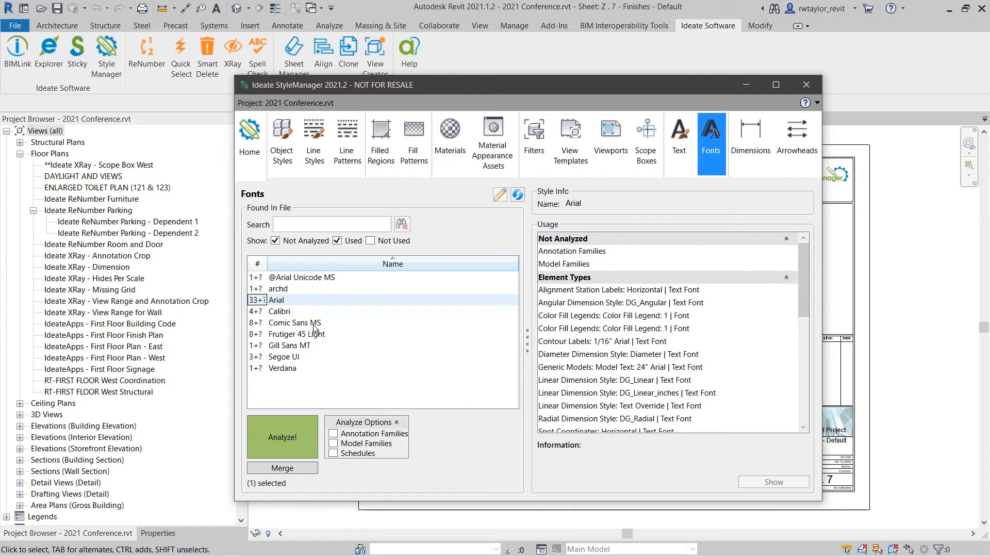
left_click(295, 322)
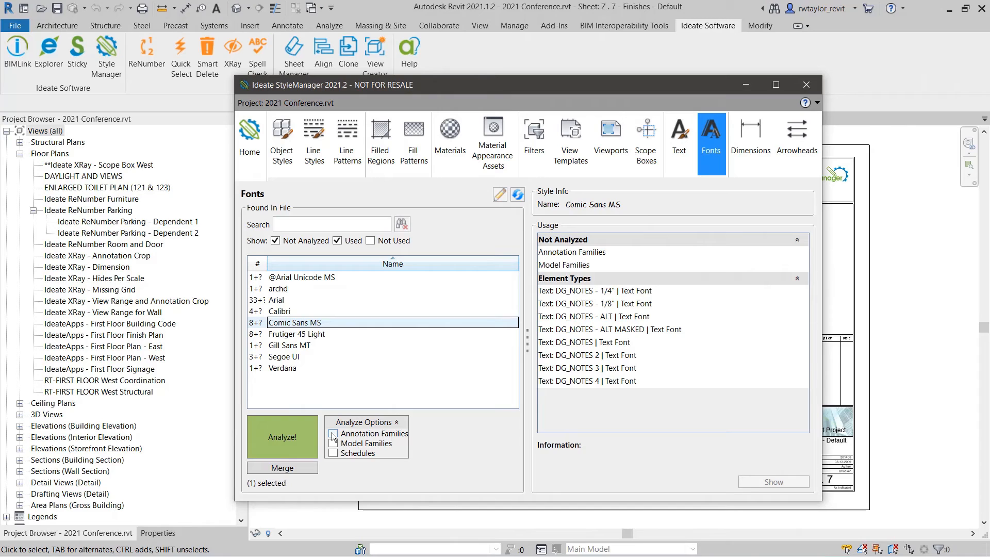
left_click(332, 434)
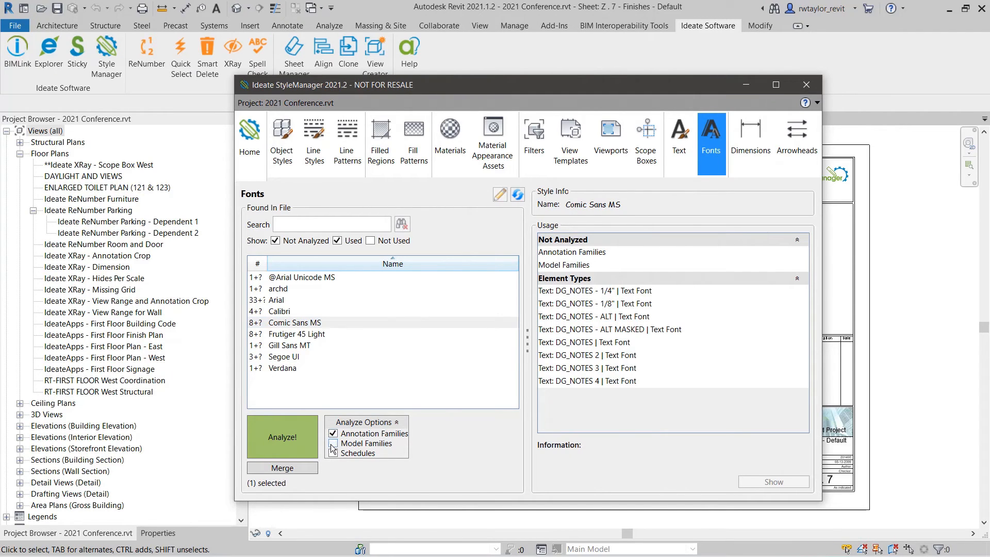
left_click(334, 454)
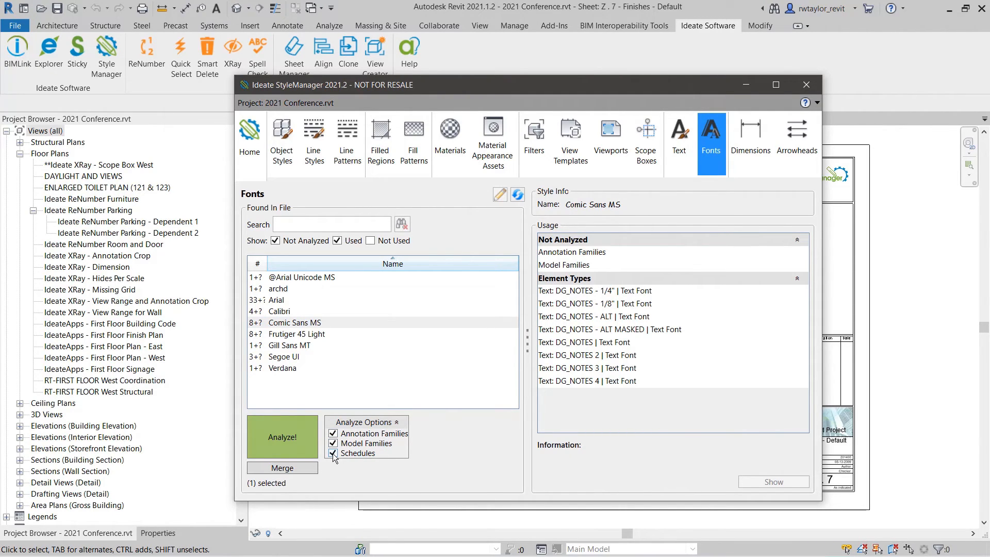
mouse_move(409, 460)
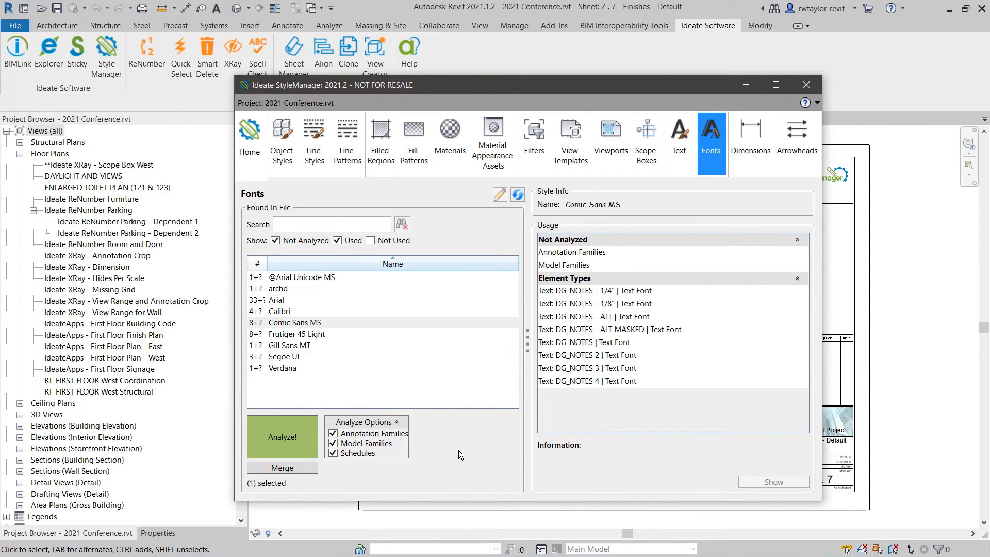
mouse_move(390, 379)
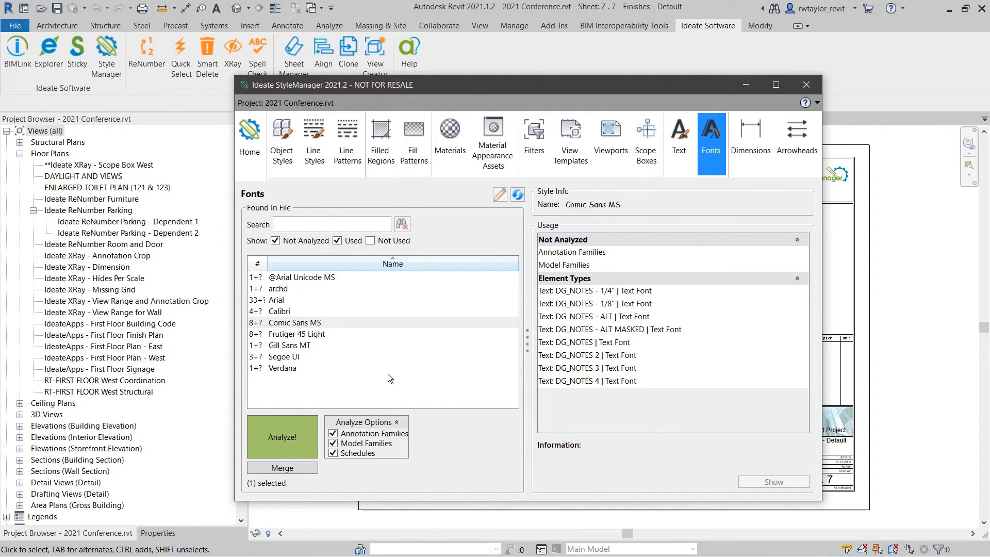
mouse_move(652, 419)
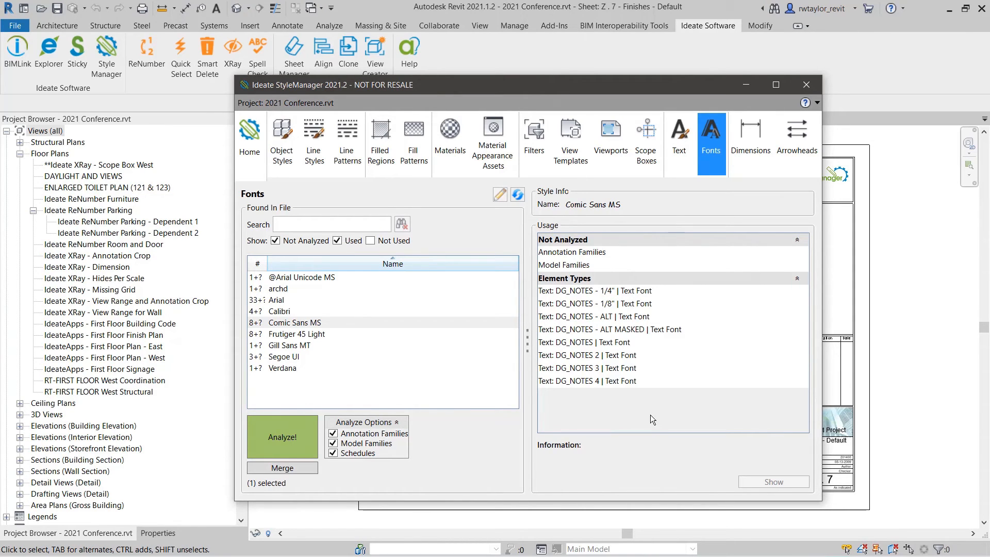
left_click(807, 84)
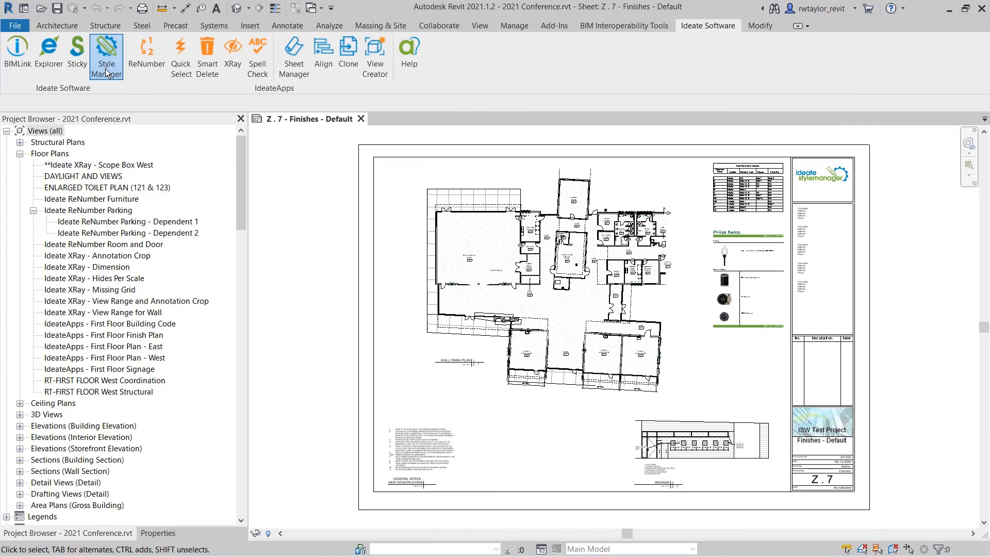
- Analyze Wood - Birch, Natural usage and open the Furniture: Desk family for editing
left_click(106, 48)
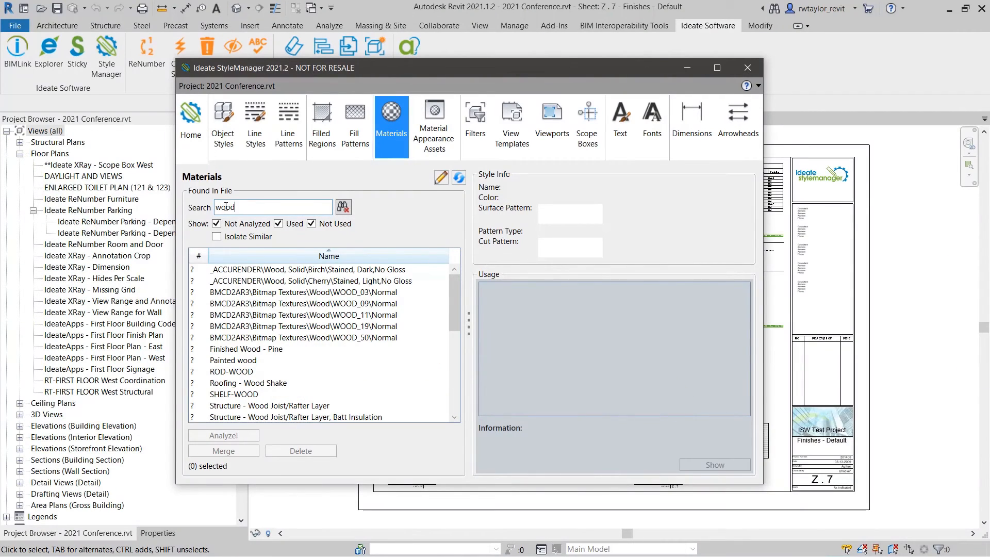
mouse_move(441, 299)
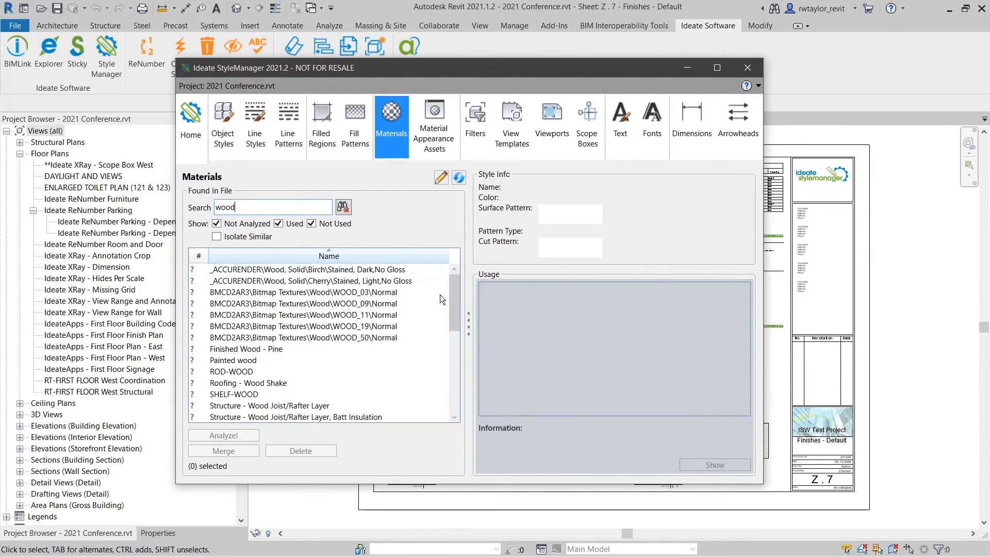
scroll("down", 3)
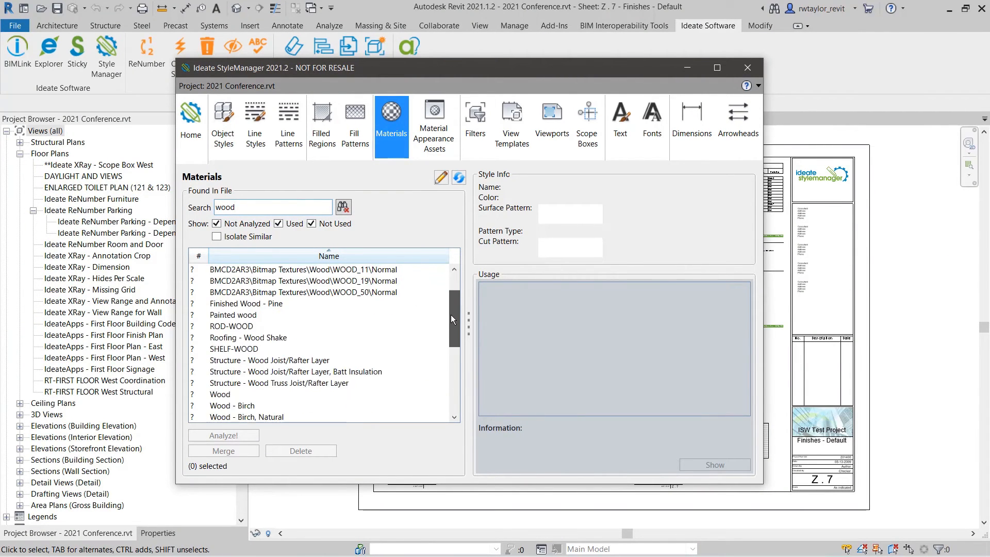
scroll("down", 3)
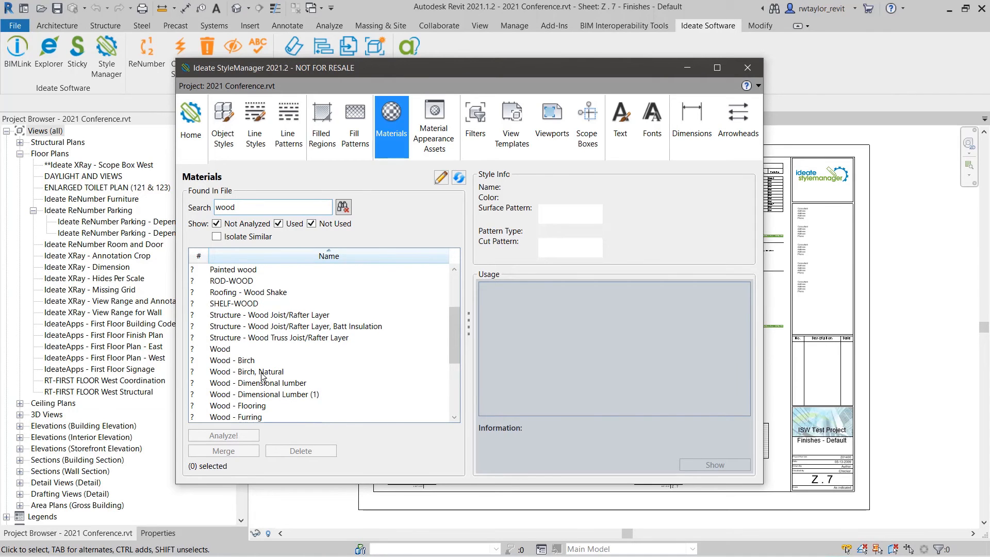
left_click(223, 435)
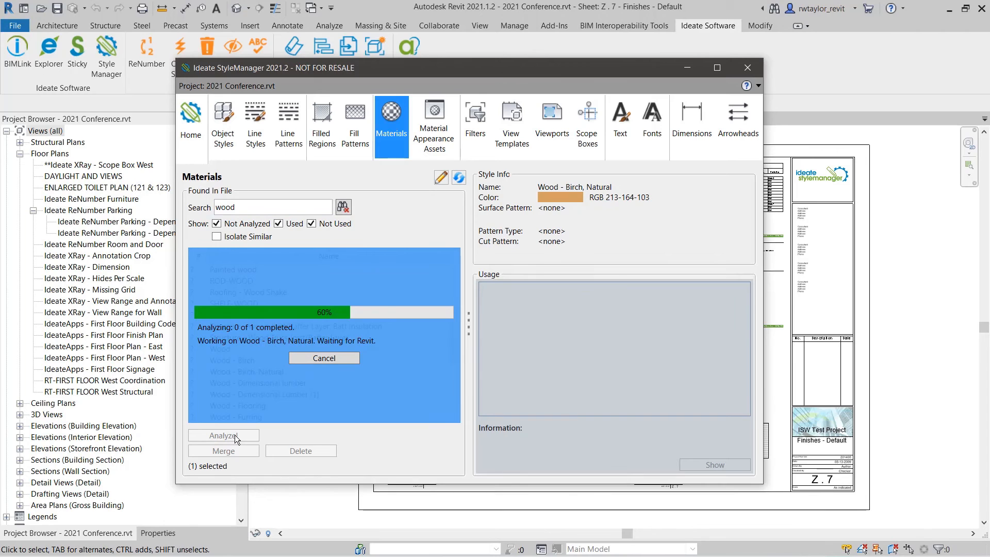
left_click(224, 435)
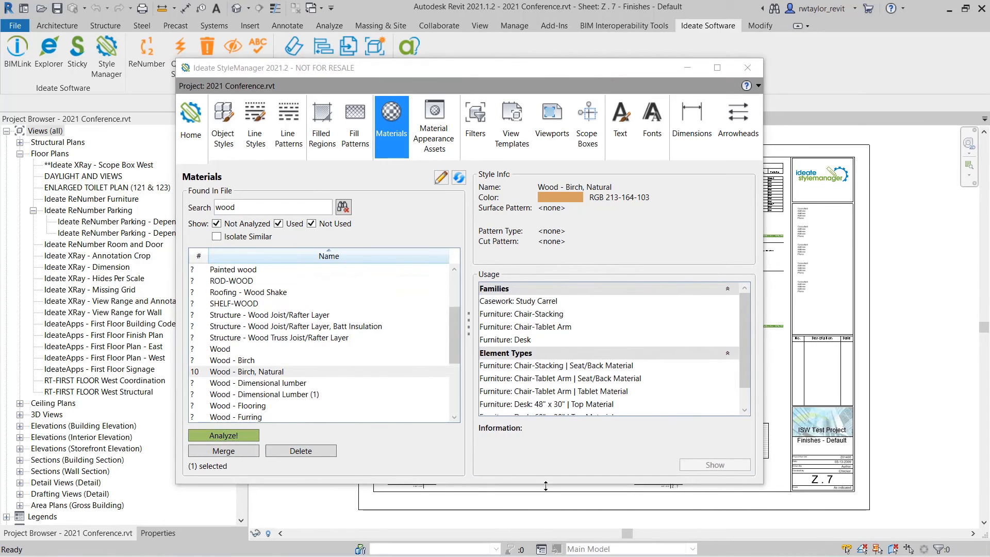
left_click(506, 340)
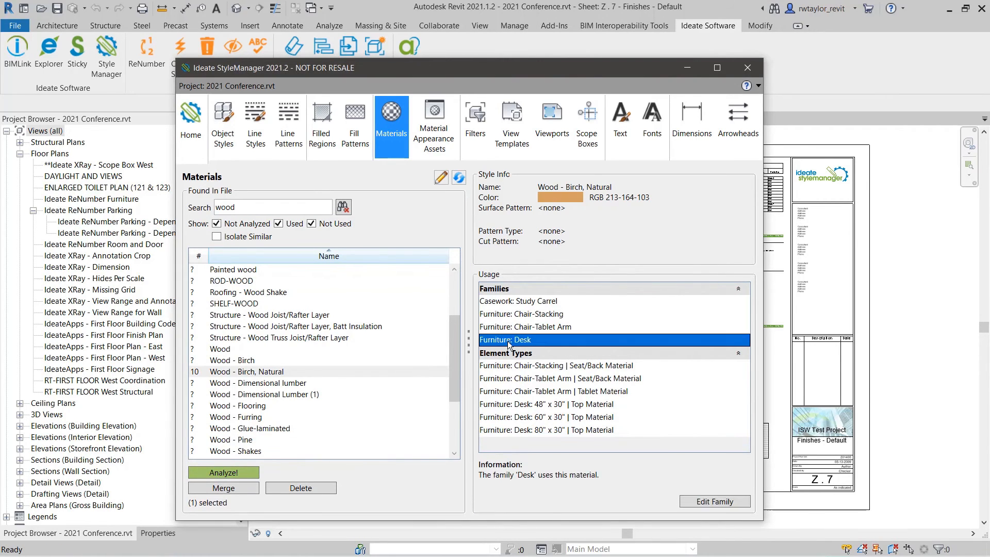
left_click(715, 502)
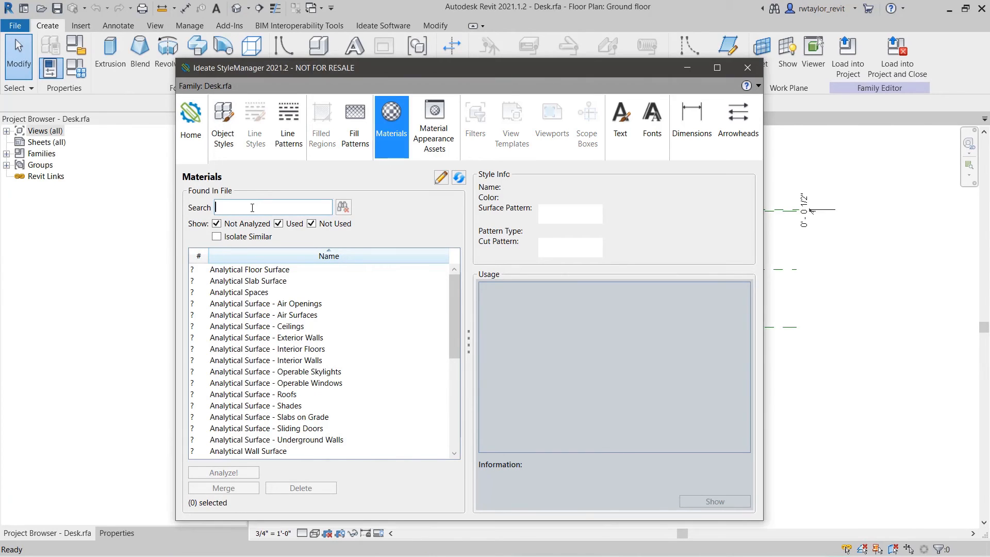
- Search 'wood' in the Desk family's Materials and review Wood - Birch, Natural usage
type("wood")
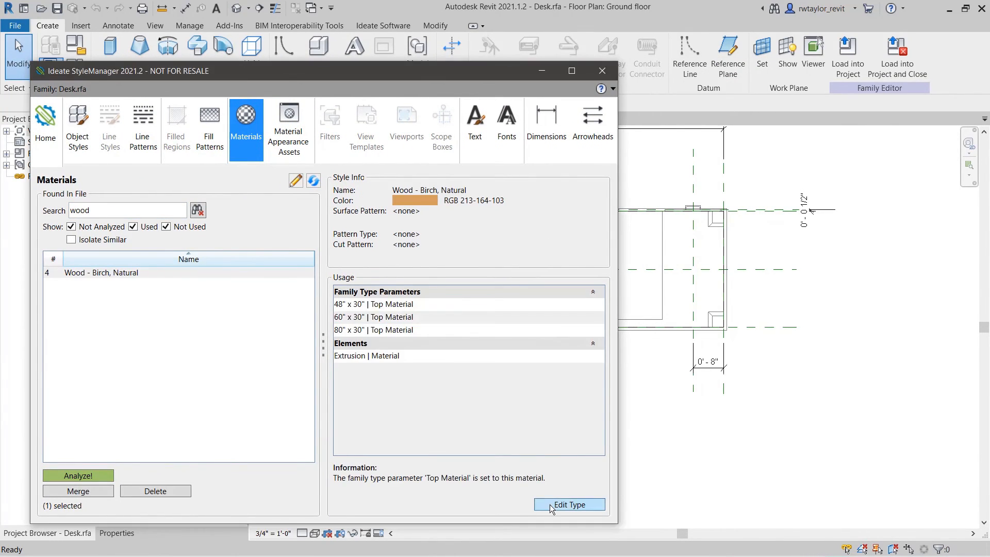
left_click(569, 505)
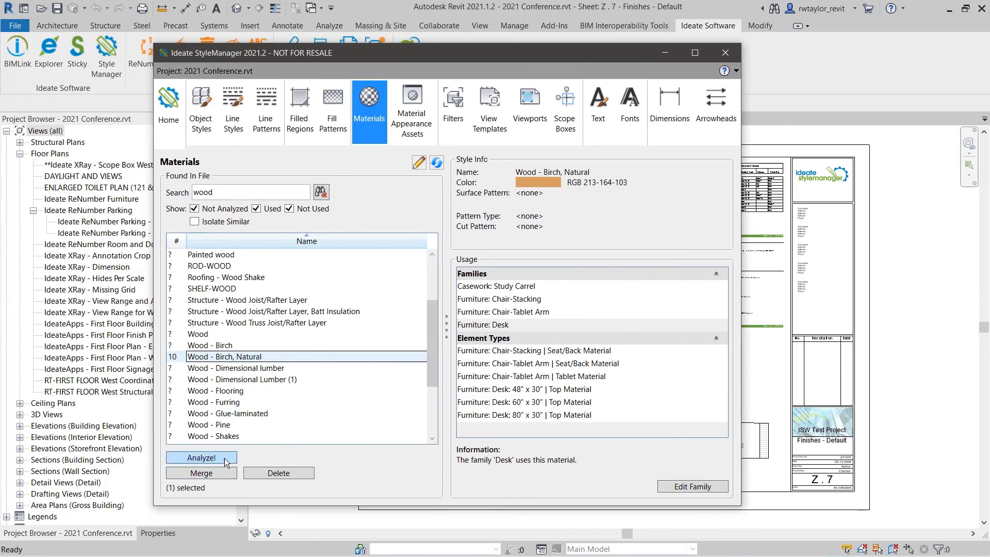
- Merge Wood - Birch, Natural into the Wood - Birch target material
left_click(201, 473)
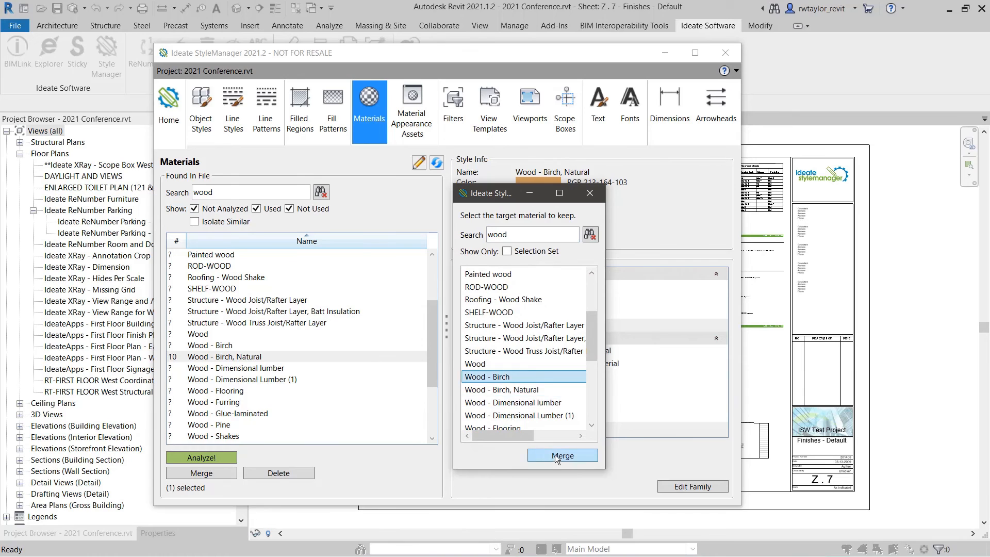
left_click(562, 456)
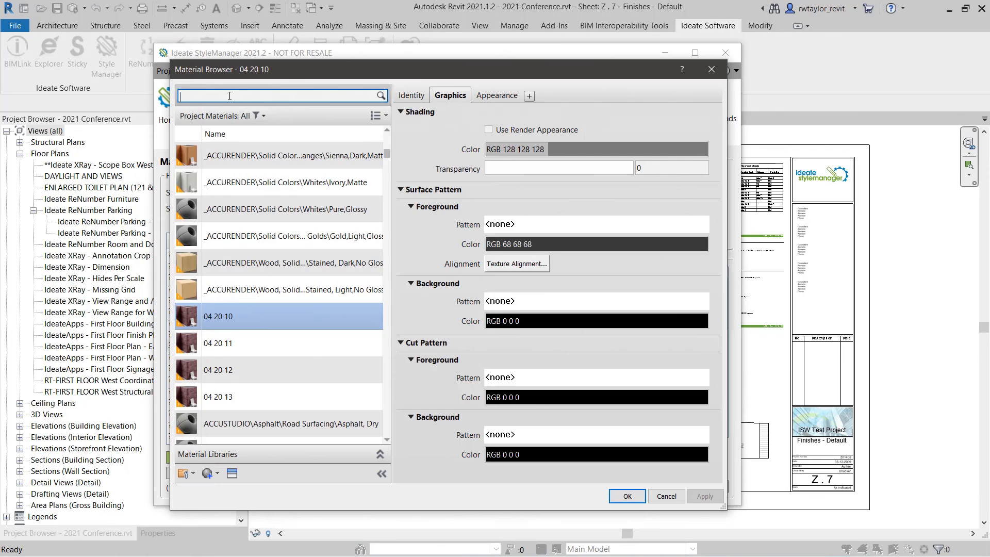
- Search 'wood birch' and show Wood - Birch's shading colour RGB 210 159 95
type("wood birch")
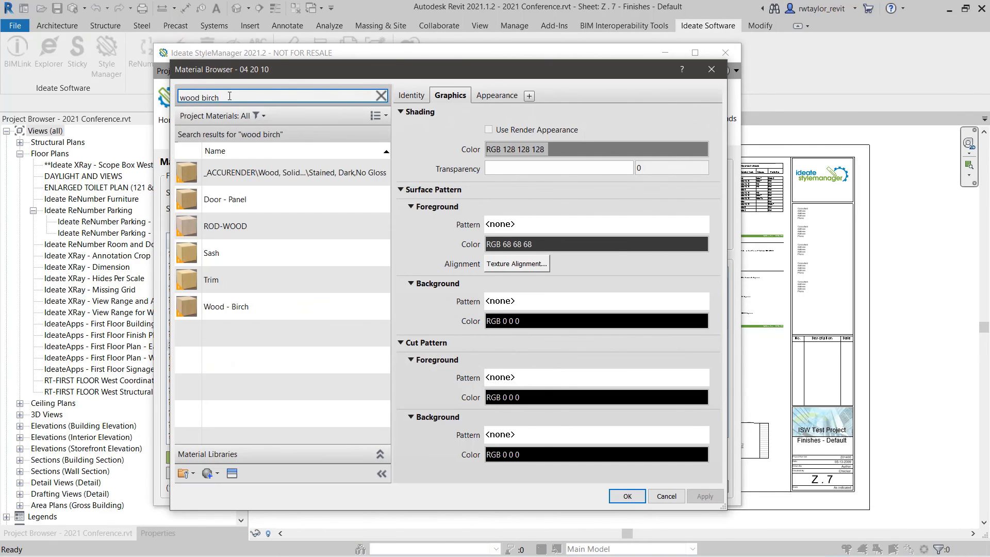
left_click(226, 306)
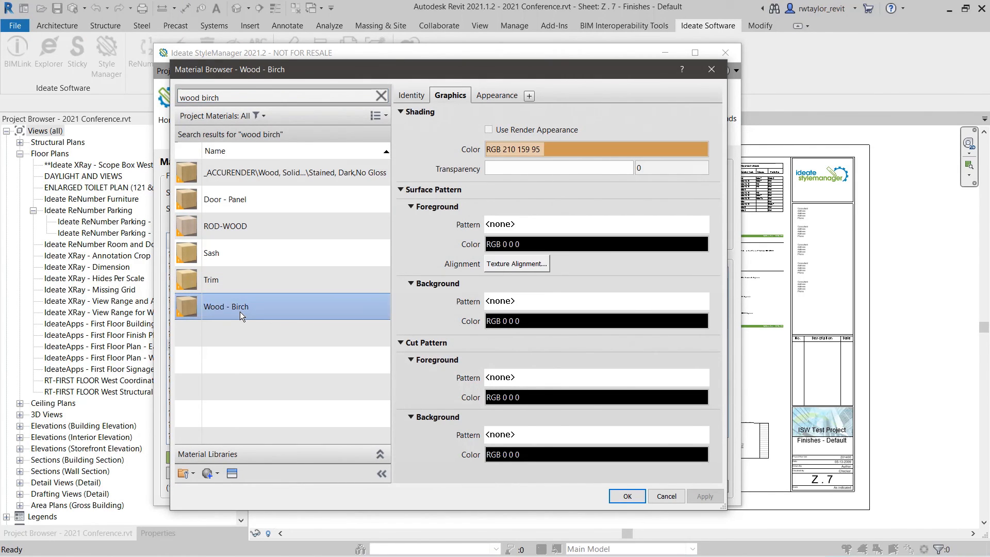
mouse_move(712, 70)
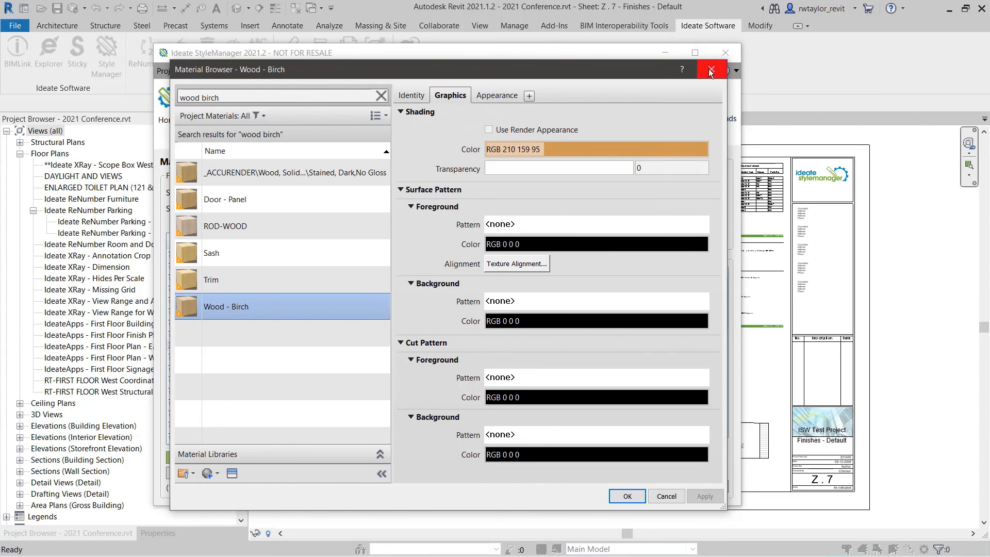